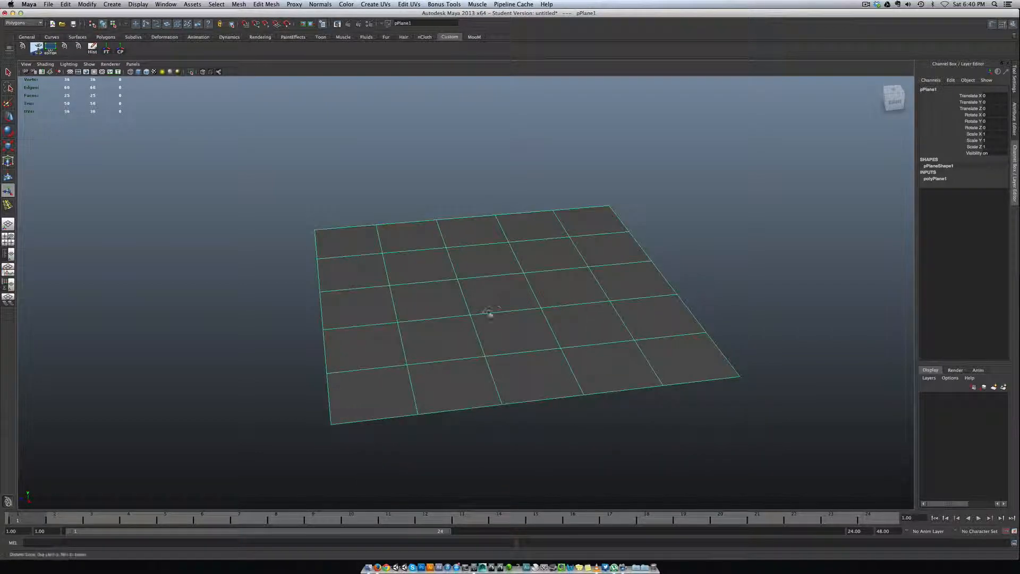
Step: Switch the 5×5 street plane into vertex mode and select an inner vertex near its centre
drag(491, 315, 508, 315)
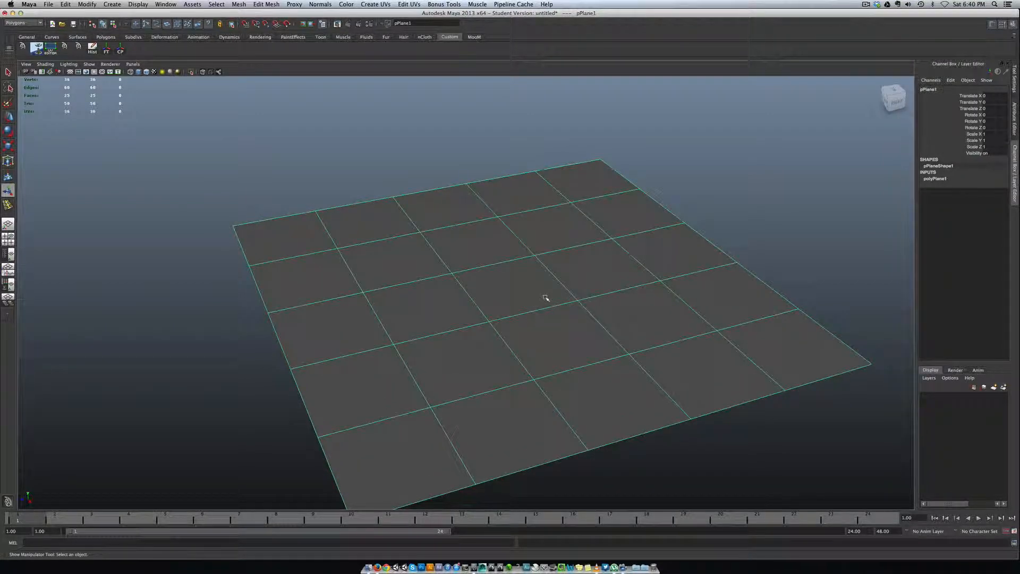
right_click(545, 298)
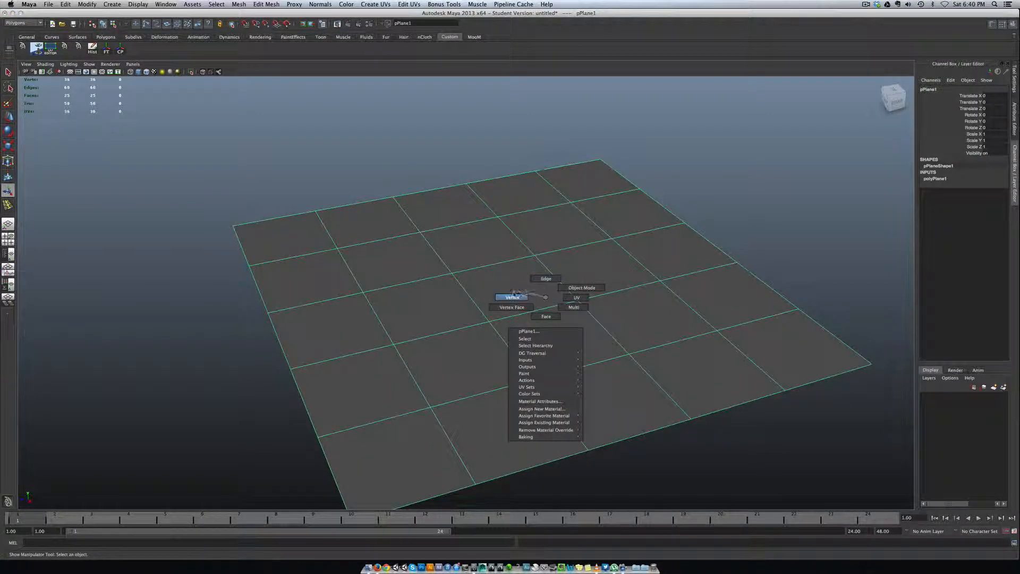
click(512, 297)
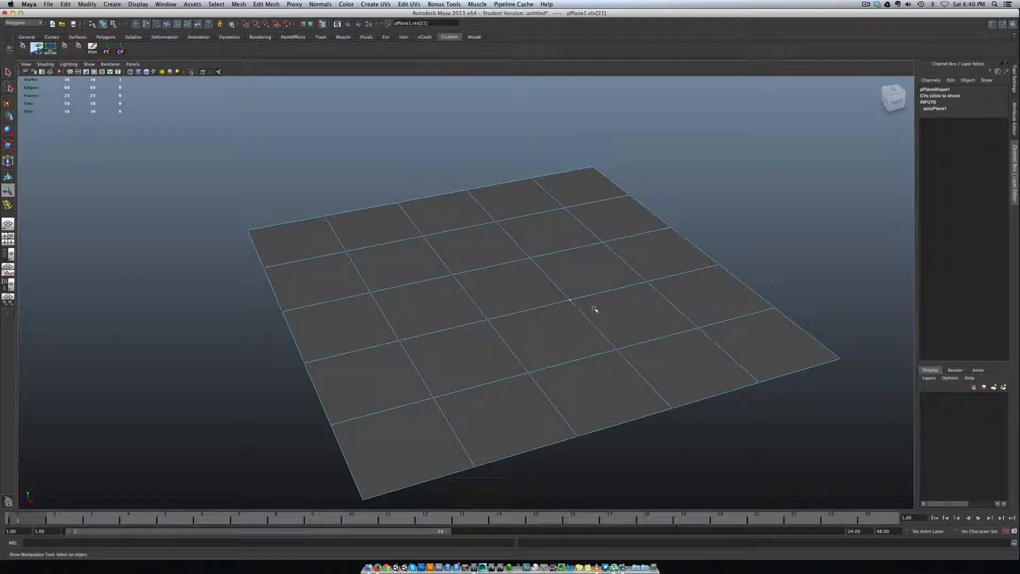
Step: Chamfer the selected inner vertex into a small diamond-shaped face
right_click(594, 309)
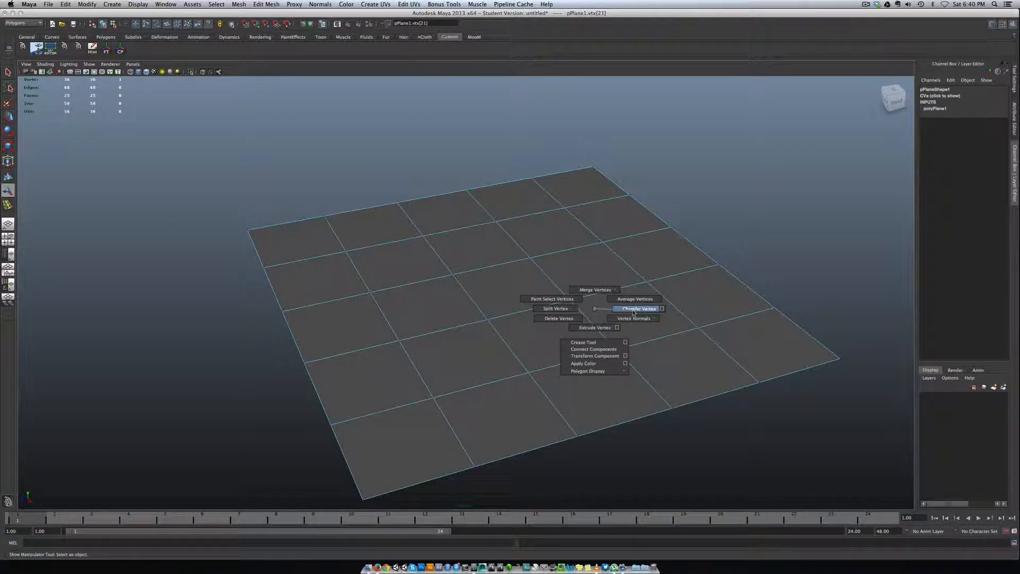
click(663, 308)
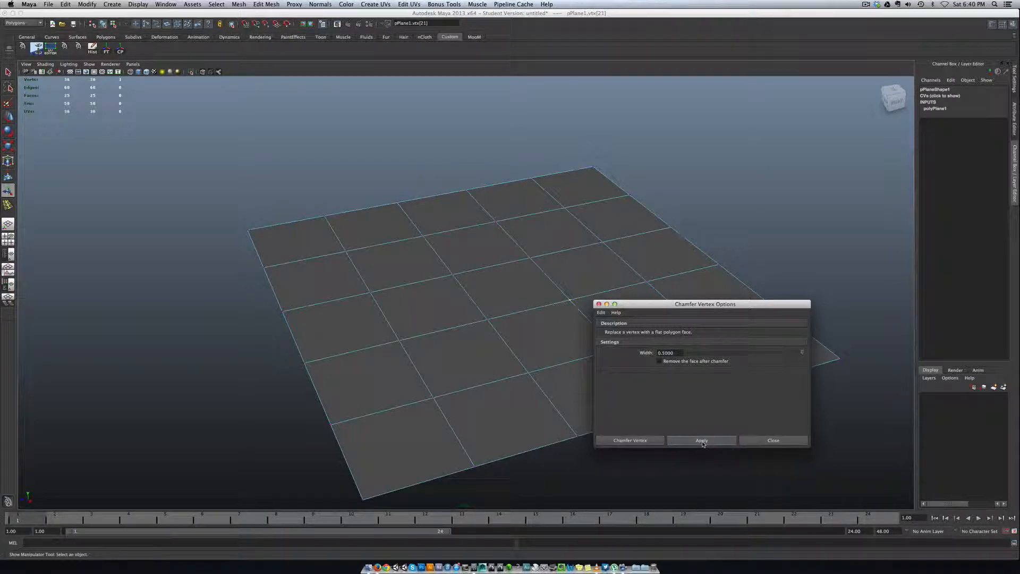
click(701, 440)
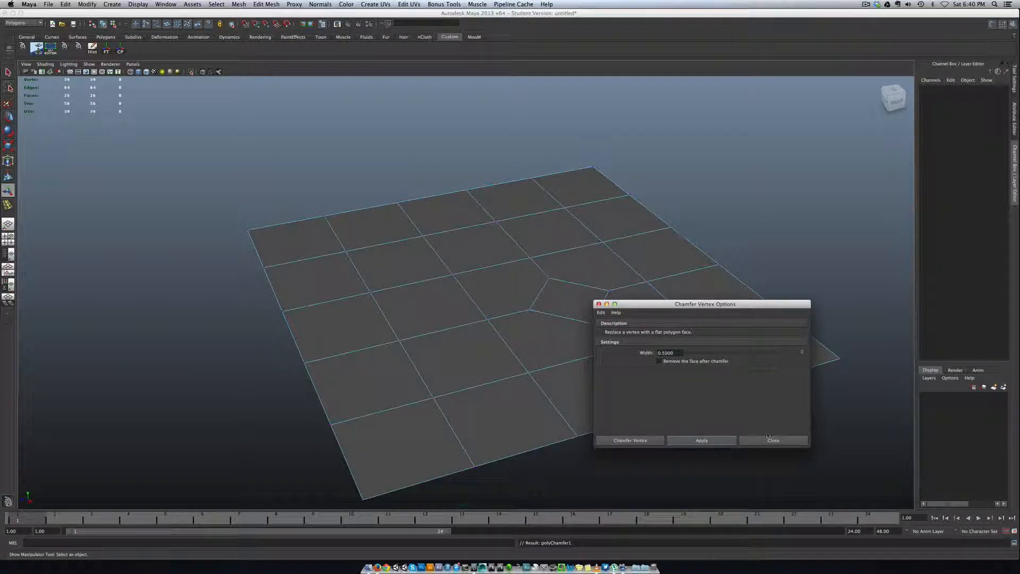
click(773, 440)
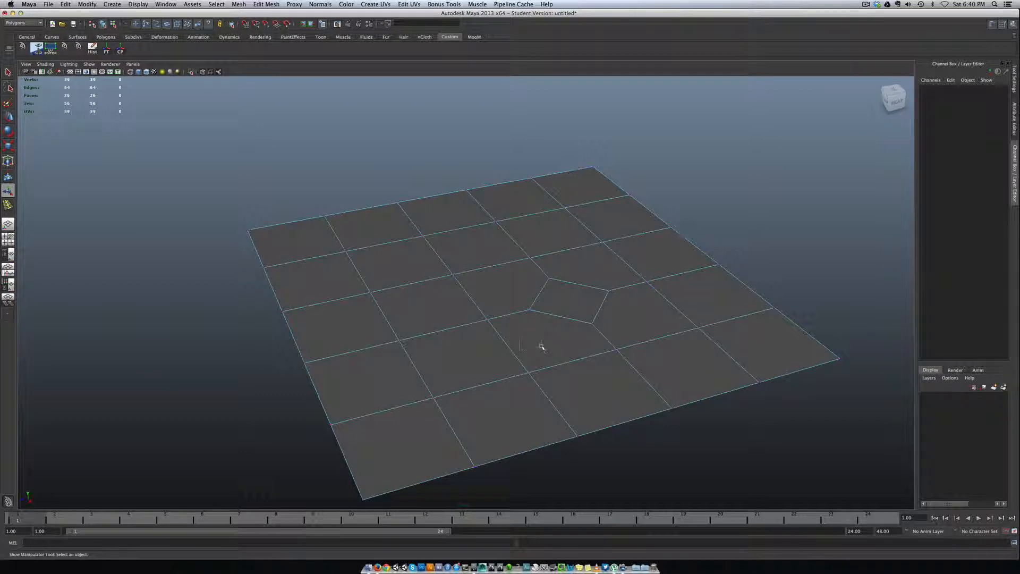
Step: Put the street plane into face component mode beside the chamfered diamond face
drag(543, 349, 553, 352)
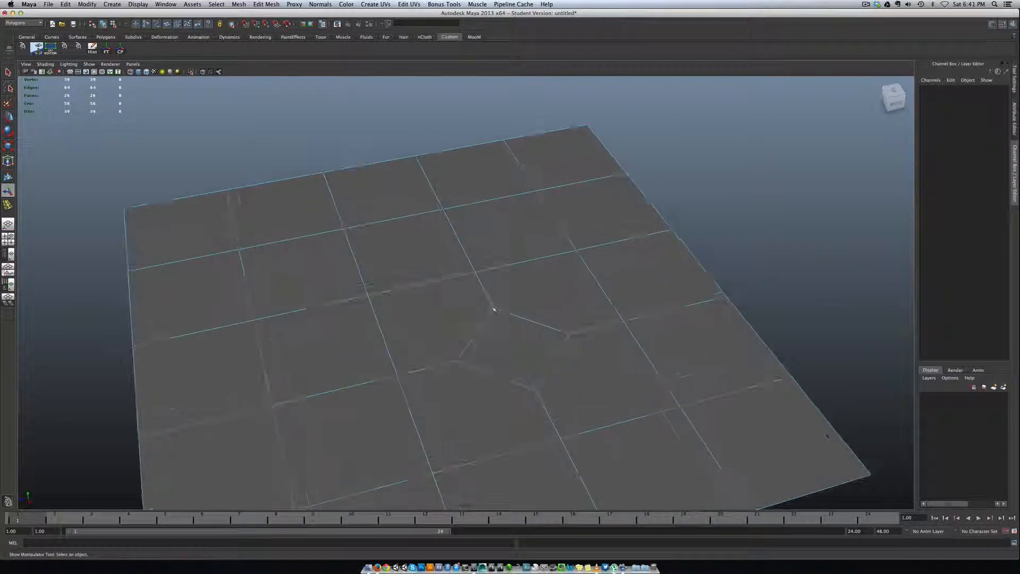
right_click(493, 310)
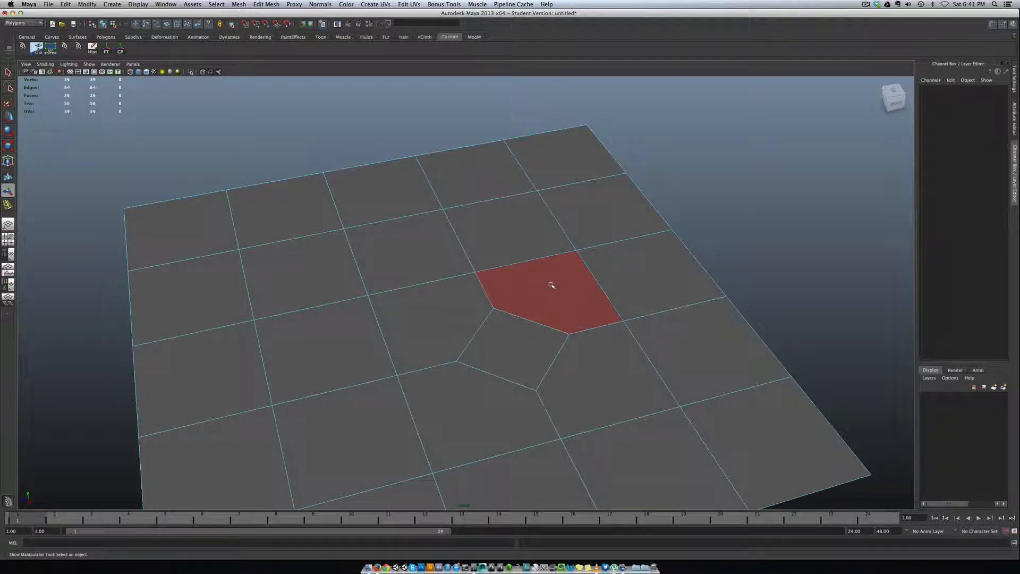
mouse_move(540, 325)
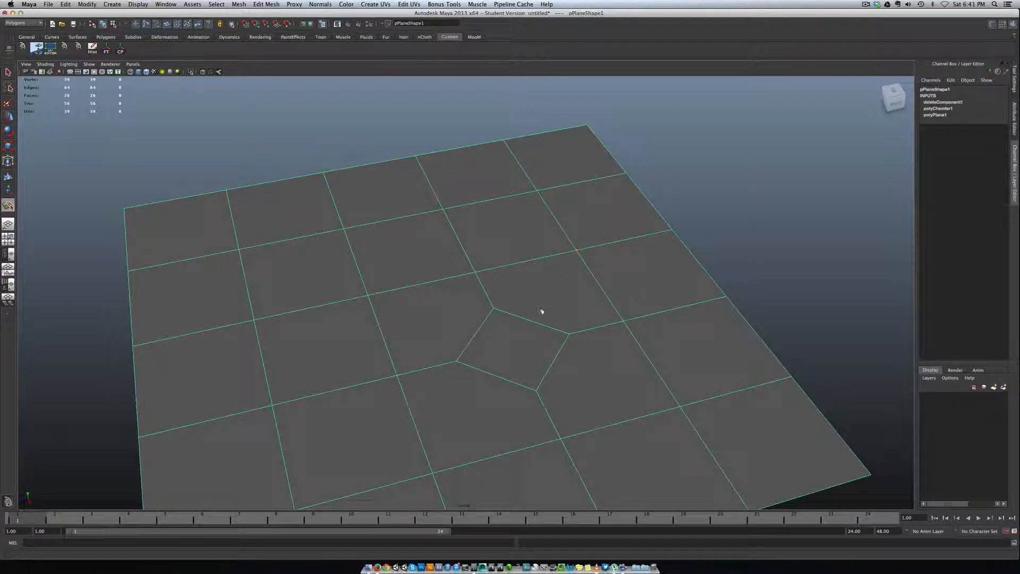
mouse_move(503, 285)
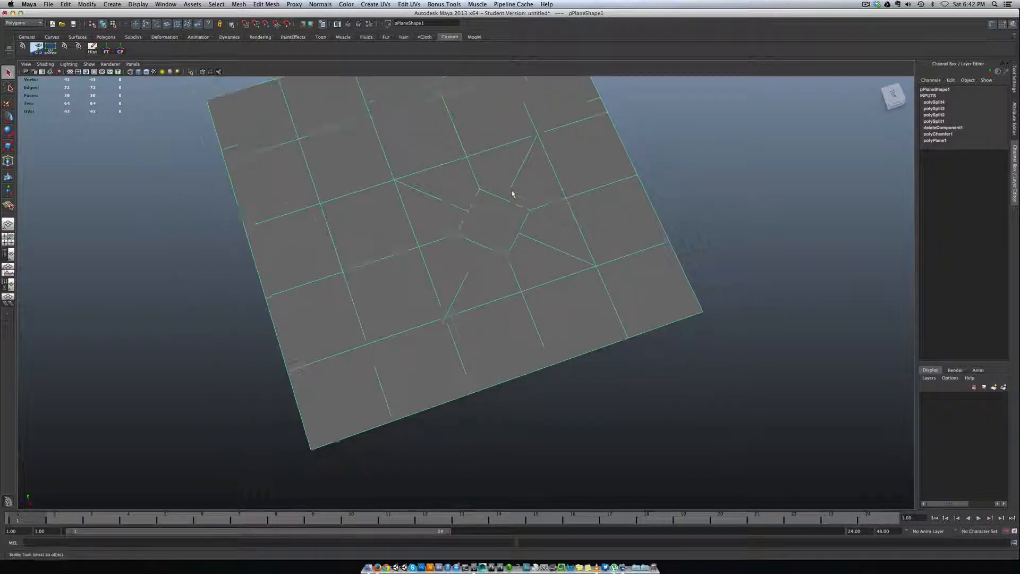
Step: Split edges from the diamond face's corners out to the grid, forming a central octagon
drag(514, 196, 506, 223)
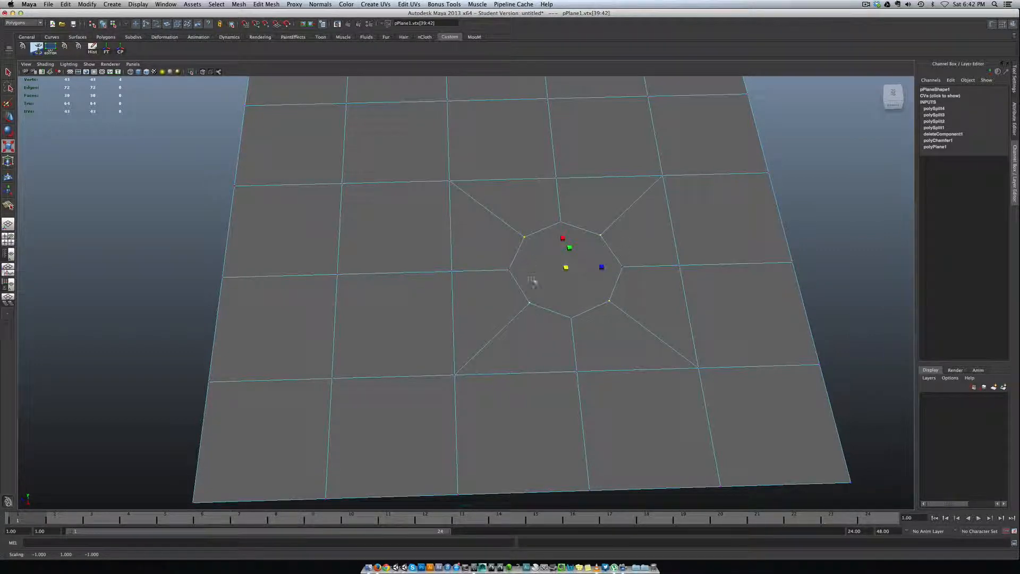
Step: Select the central octagonal face and delete it to open a hole in the plane
right_click(548, 267)
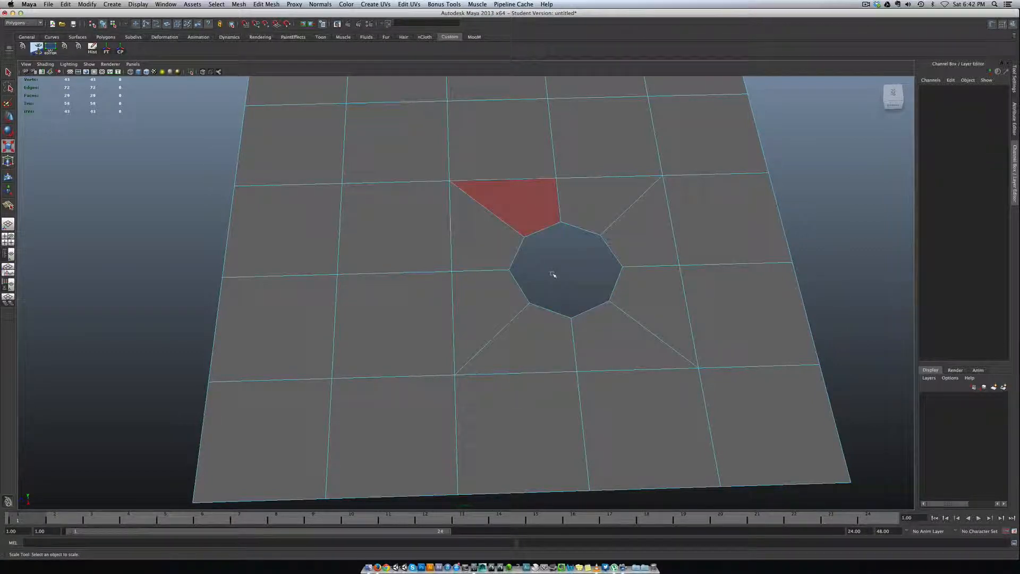
right_click(553, 274)
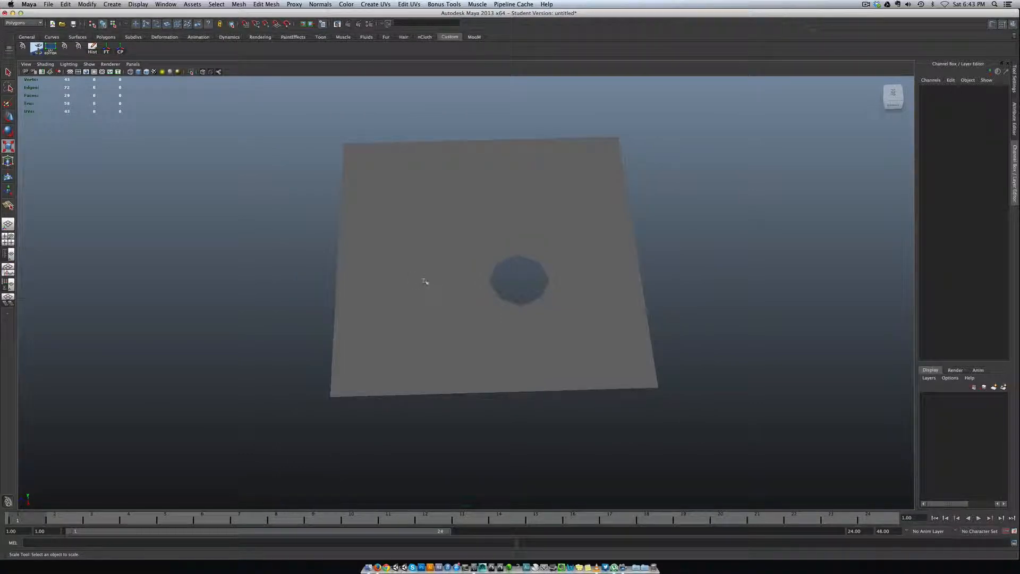
mouse_move(344, 267)
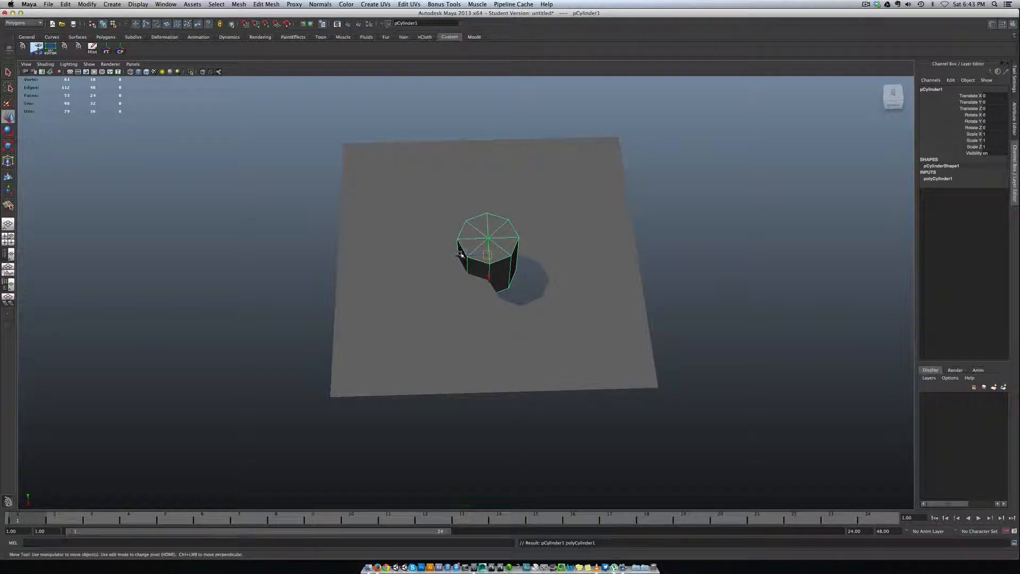
Step: Move the 8-sided cylinder aside and delete its side and bottom faces, leaving an octagonal disc
drag(488, 254, 521, 260)
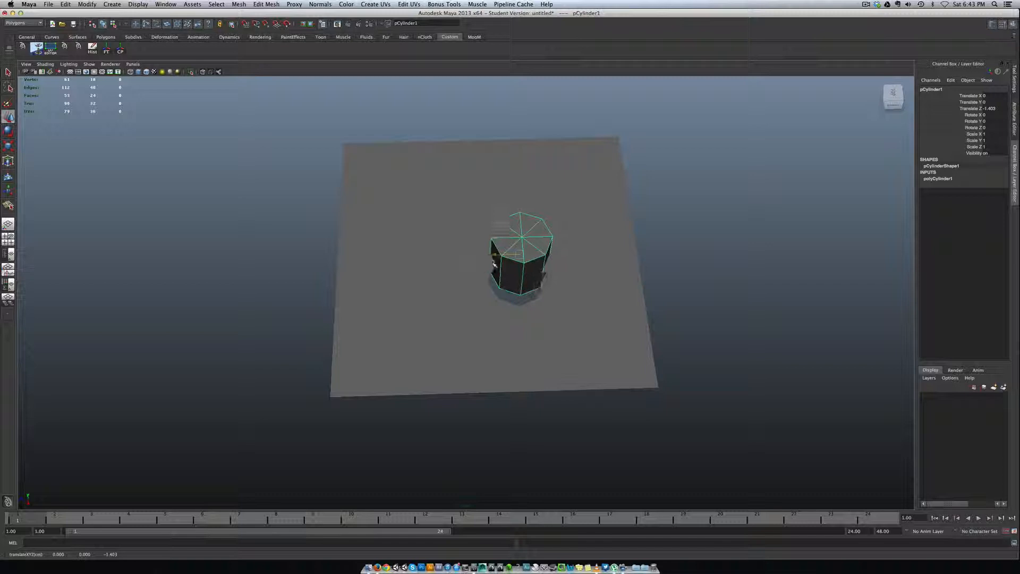
drag(518, 254, 686, 251)
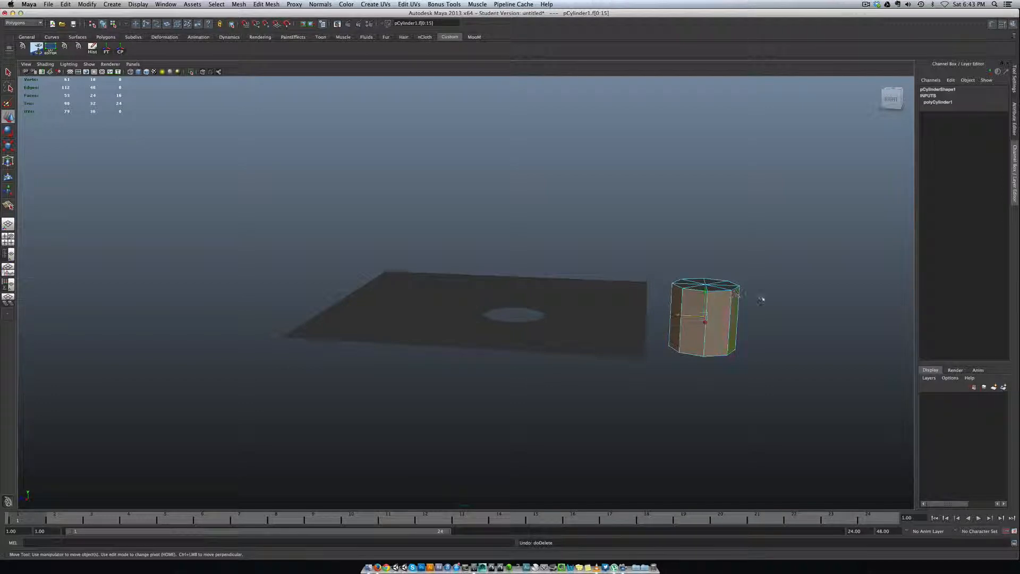
right_click(705, 319)
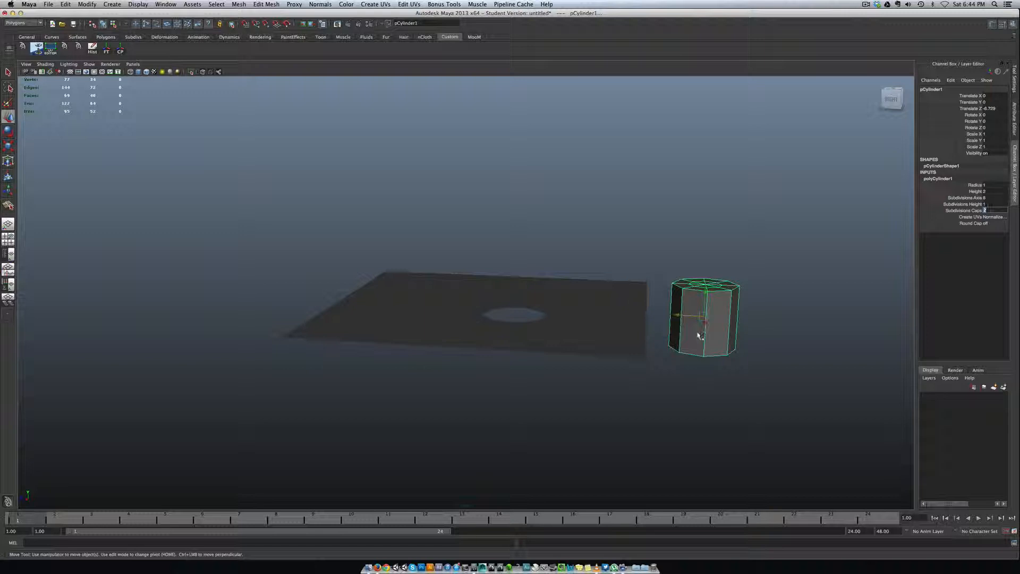
right_click(697, 333)
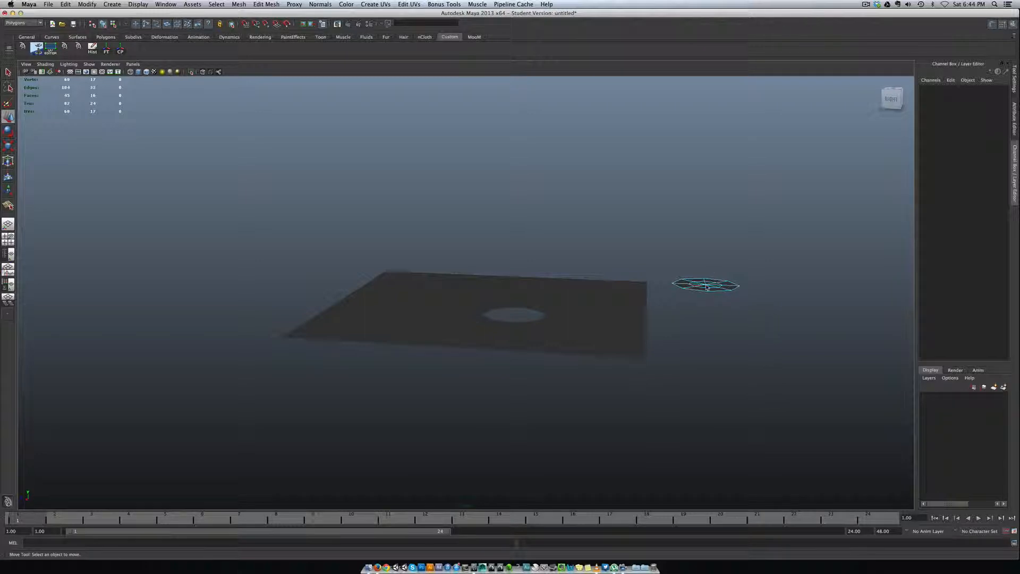
Step: Move the octagonal disc onto the street plane beside the hole and go to the top view
click(706, 285)
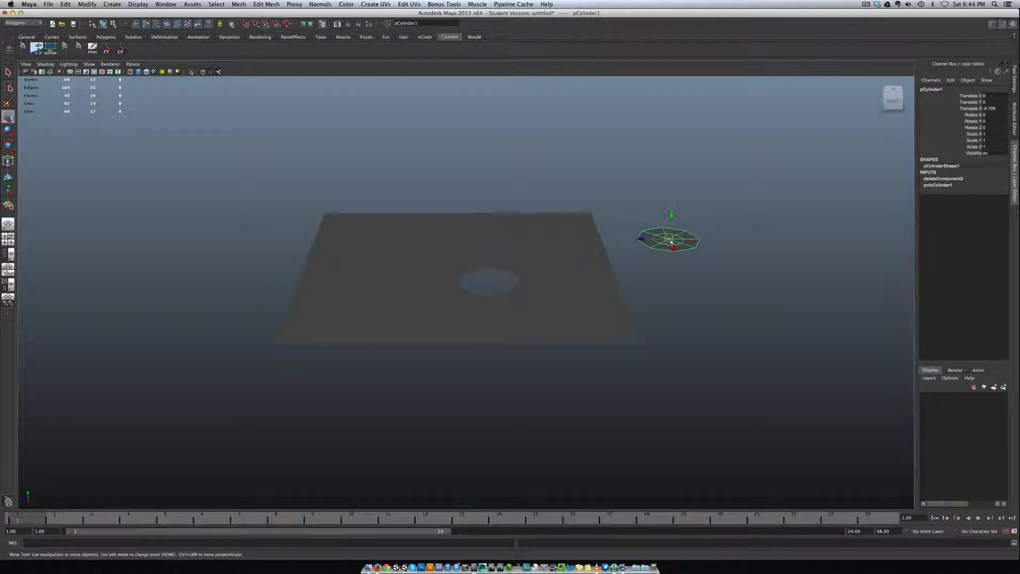
drag(668, 237, 553, 280)
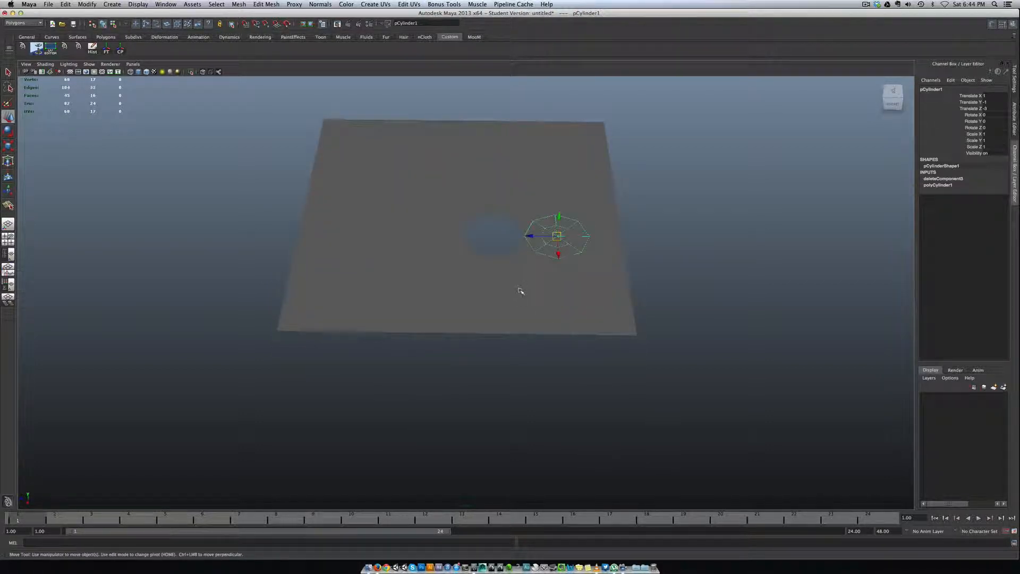
key(space)
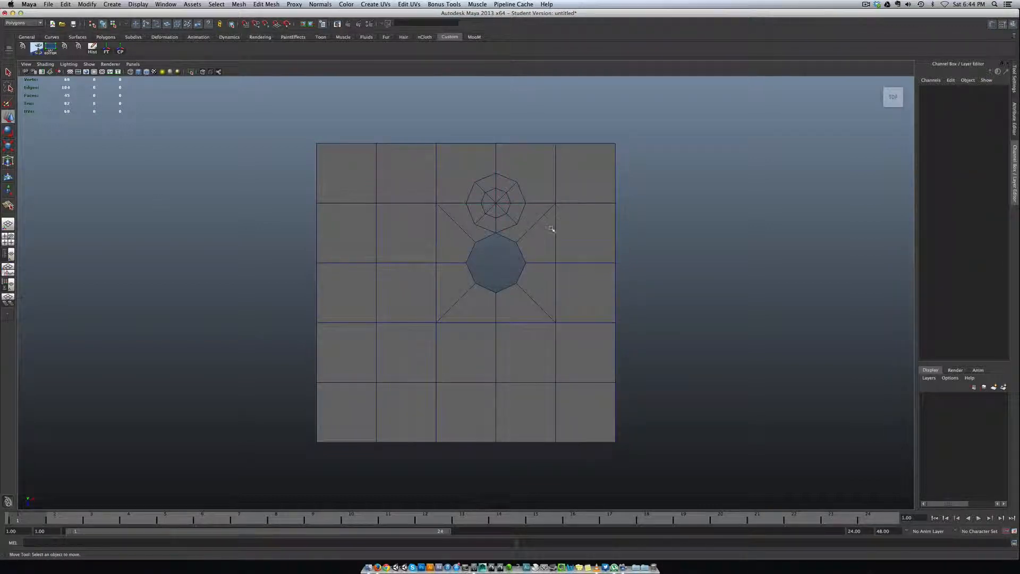
Step: Slide the disc so it sits centred inside the octagonal hole
click(495, 264)
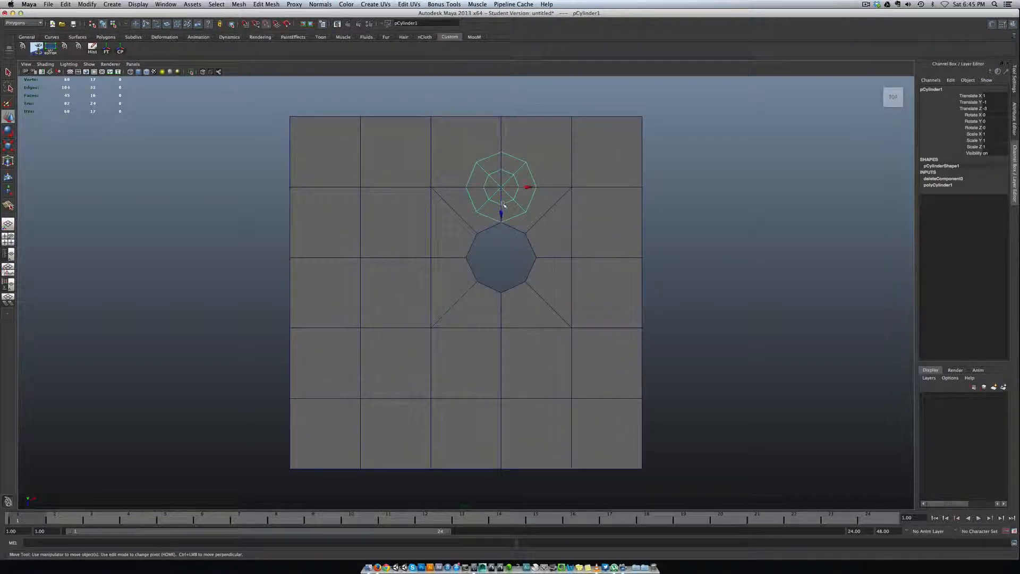
drag(501, 189, 500, 261)
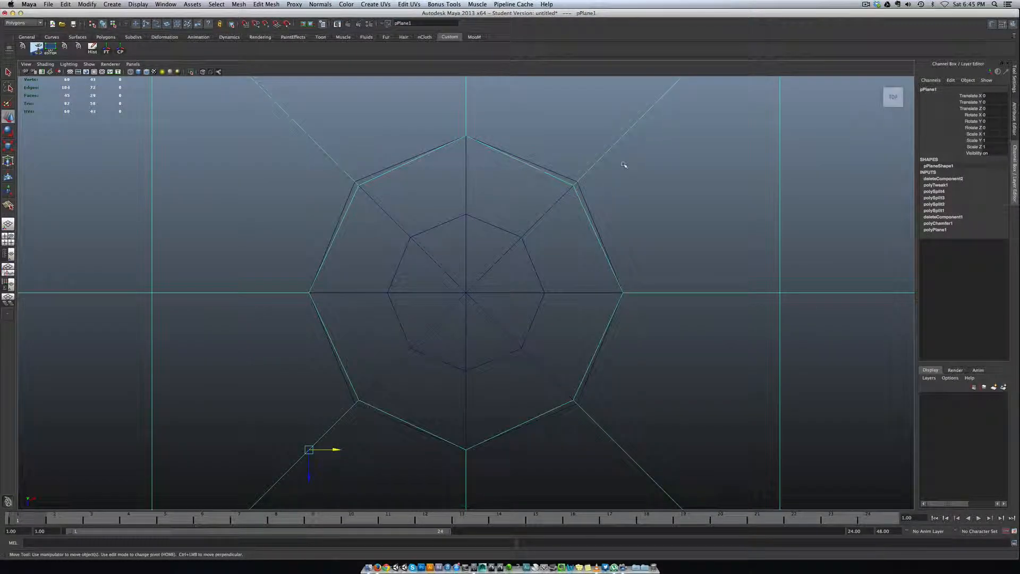
Step: In vertex mode, snap the hole's corner vertices onto the matching disc corners
right_click(624, 164)
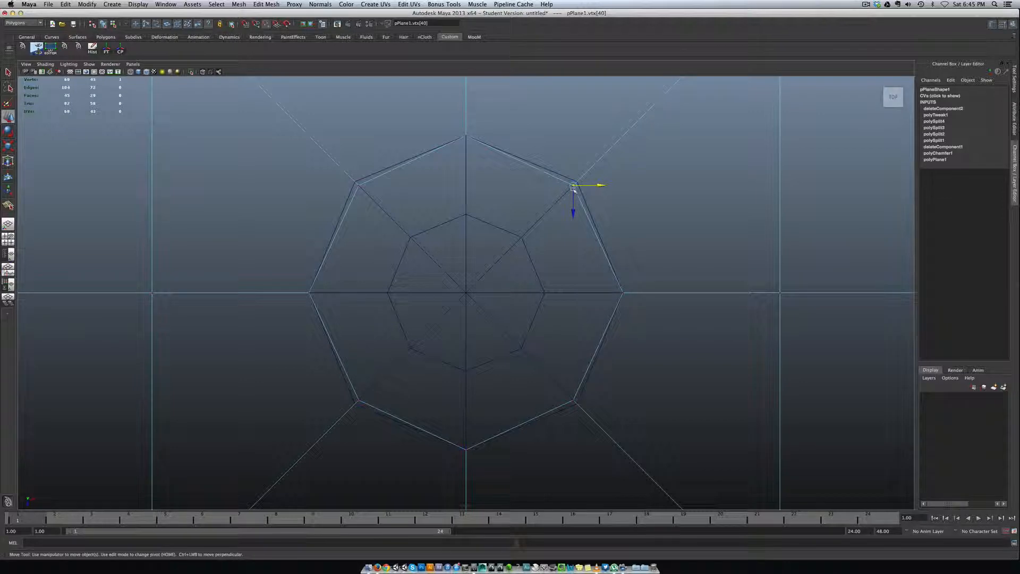
drag(580, 185, 576, 182)
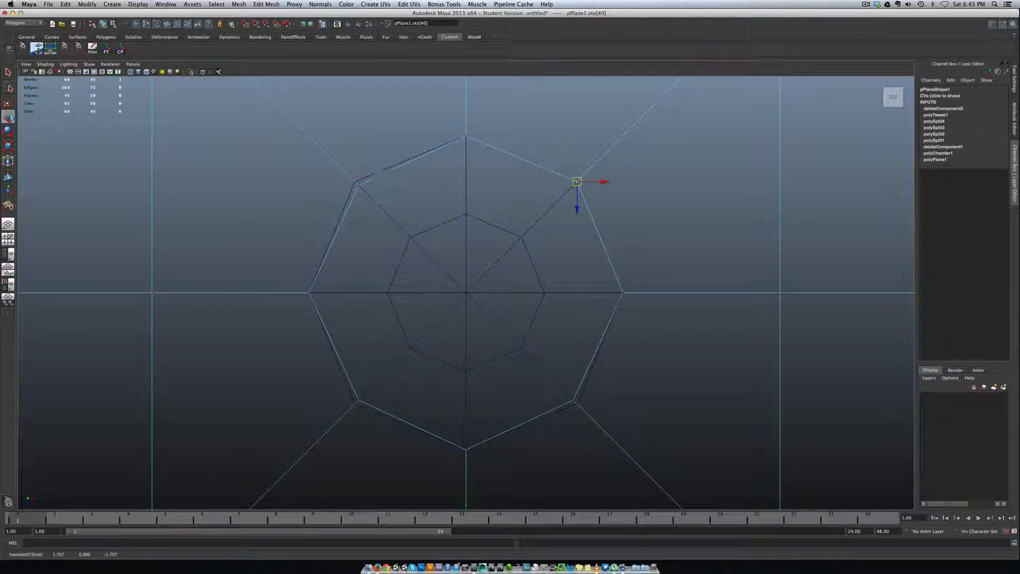
drag(576, 181, 355, 181)
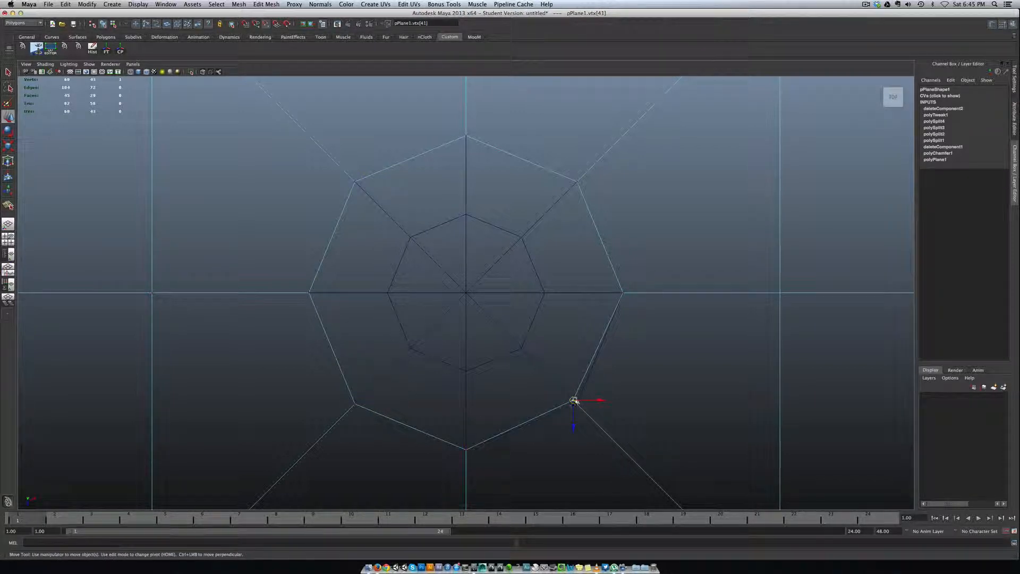
drag(573, 401, 576, 404)
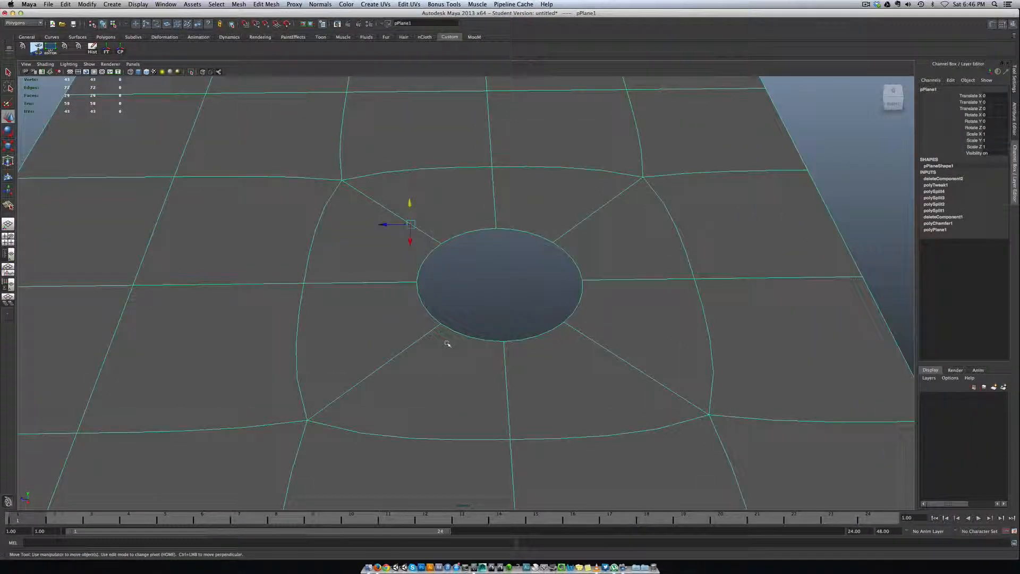
right_click(447, 343)
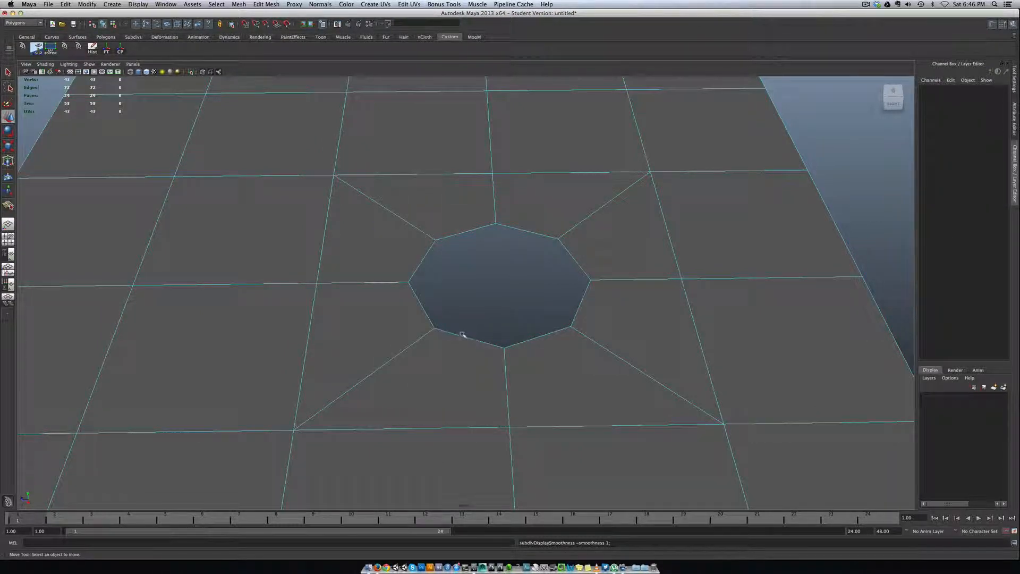
Step: Extrude the hole's border edges downward to form walls around the sewer opening
click(463, 335)
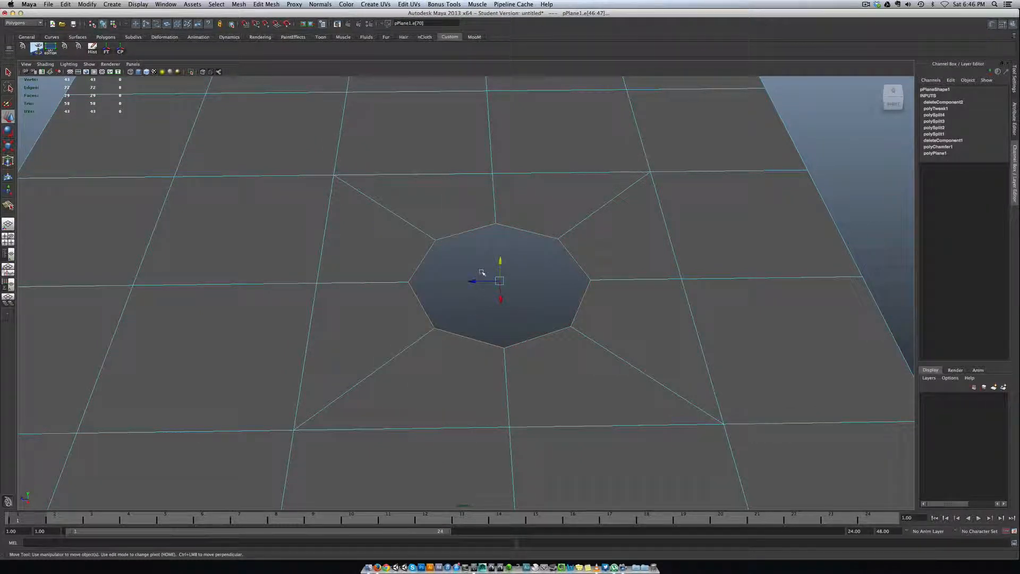
right_click(481, 272)
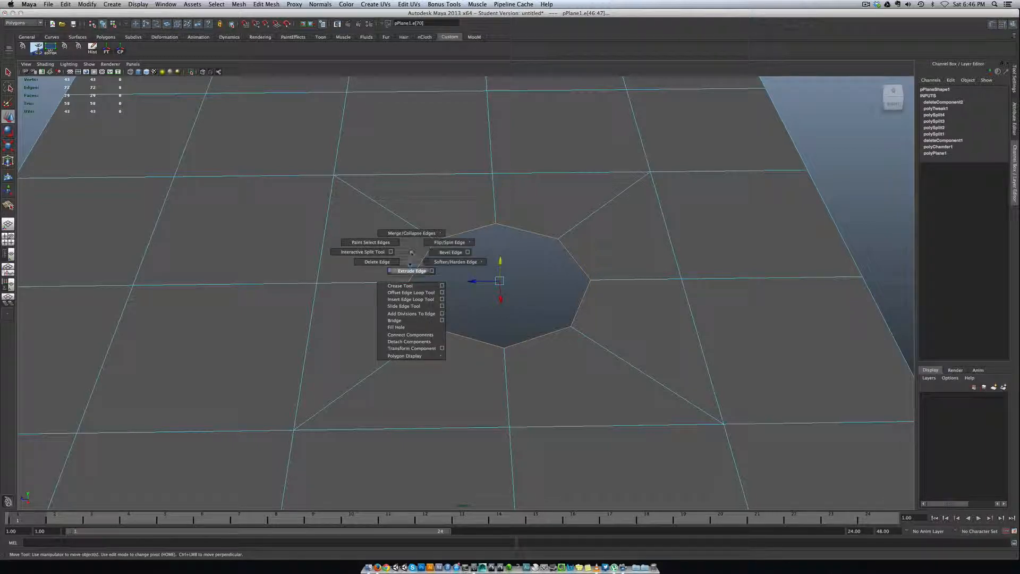
click(412, 271)
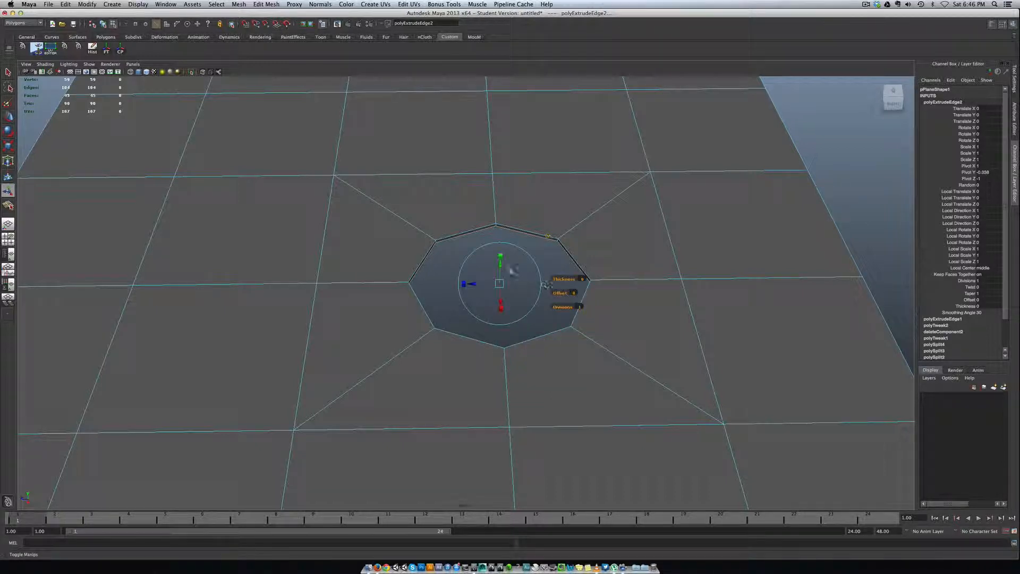
drag(499, 260, 499, 286)
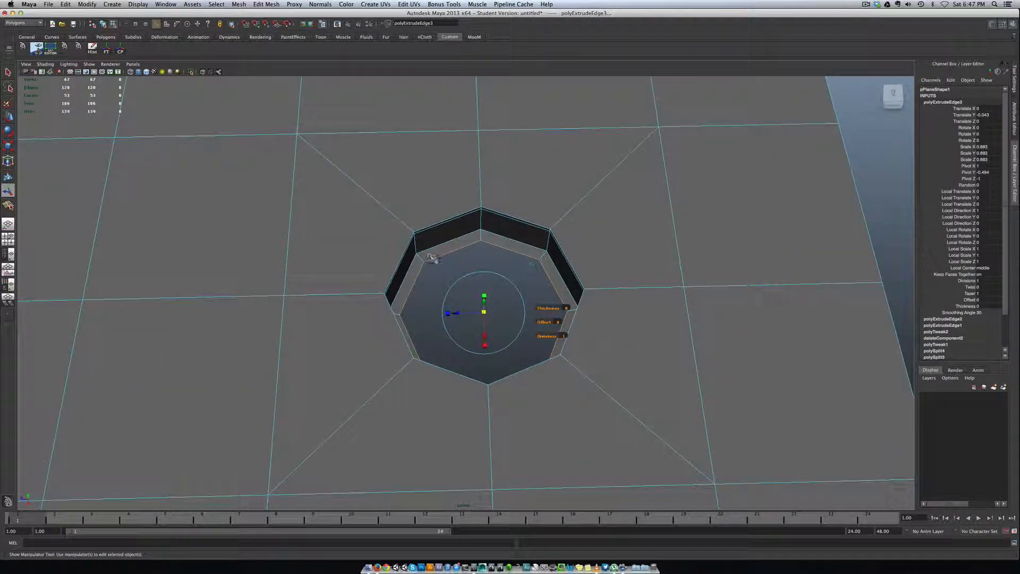
right_click(434, 260)
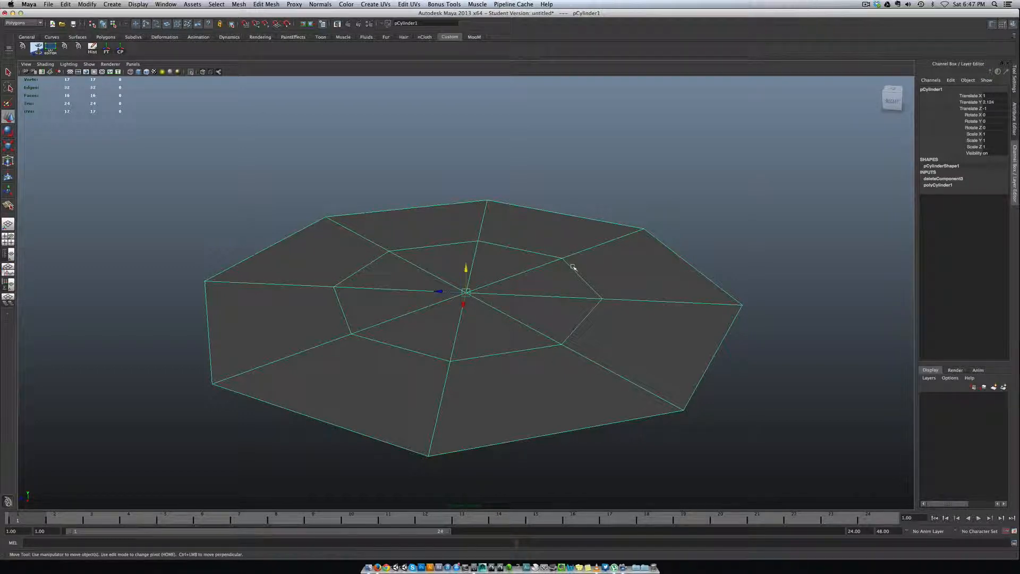
mouse_move(478, 250)
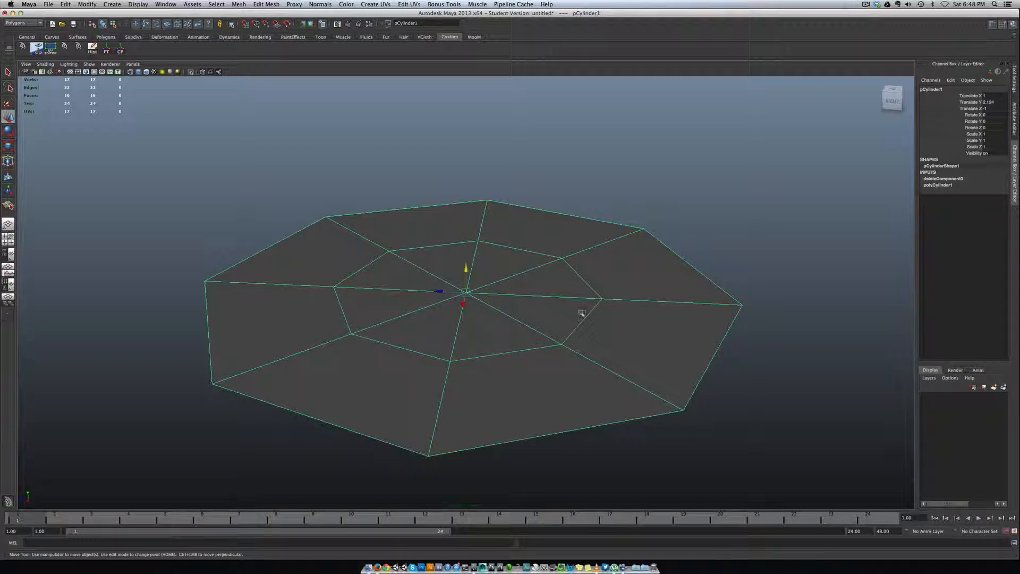
mouse_move(583, 343)
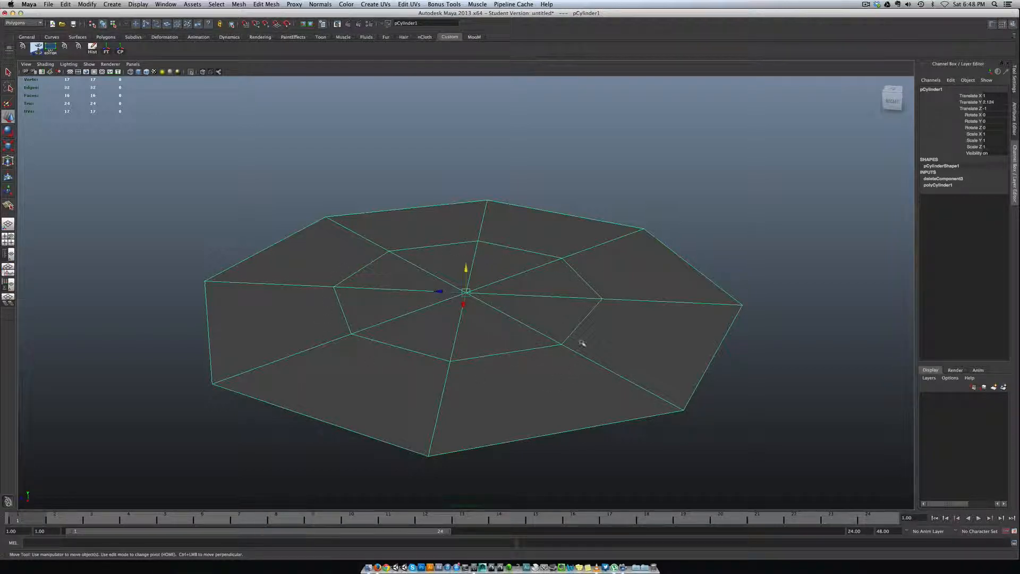
mouse_move(659, 303)
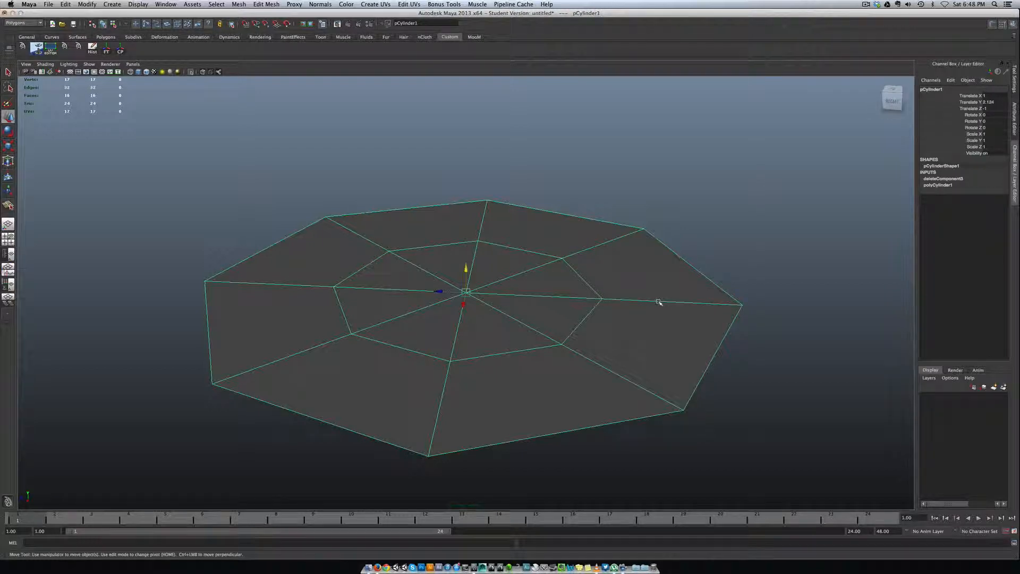
Step: Insert an edge loop around the octagonal cap just inside its outer rim
right_click(659, 303)
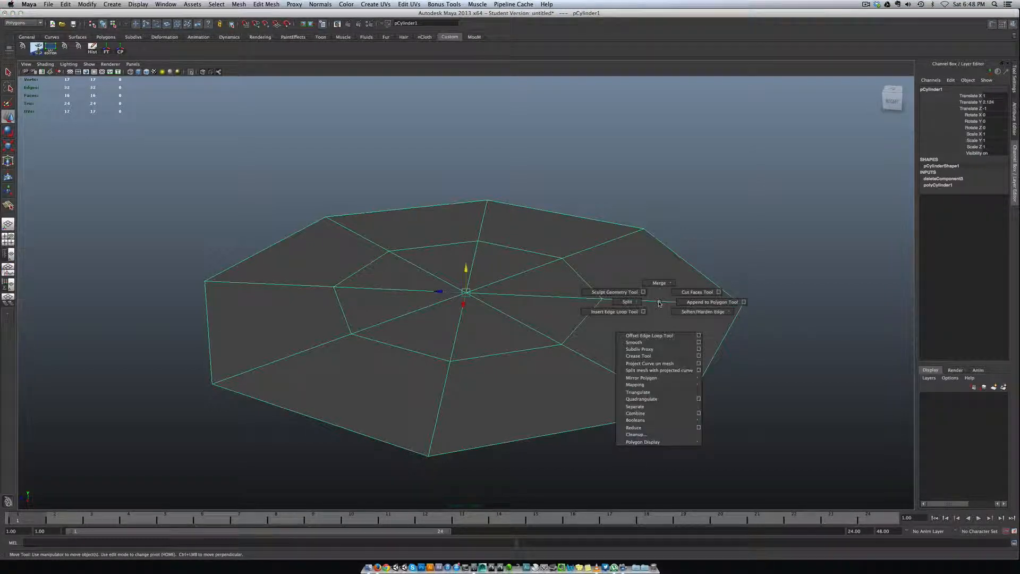
click(612, 311)
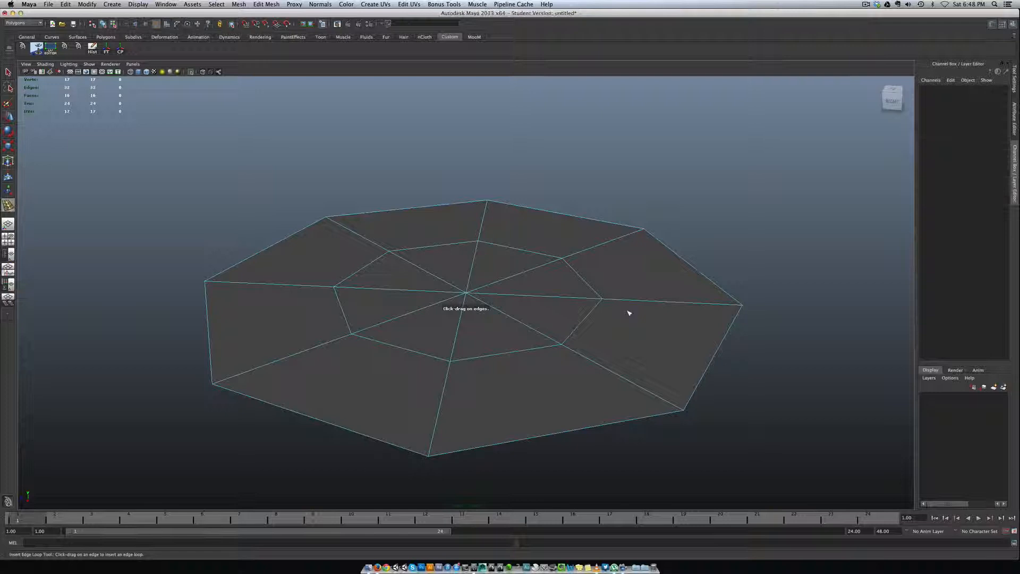
mouse_move(615, 247)
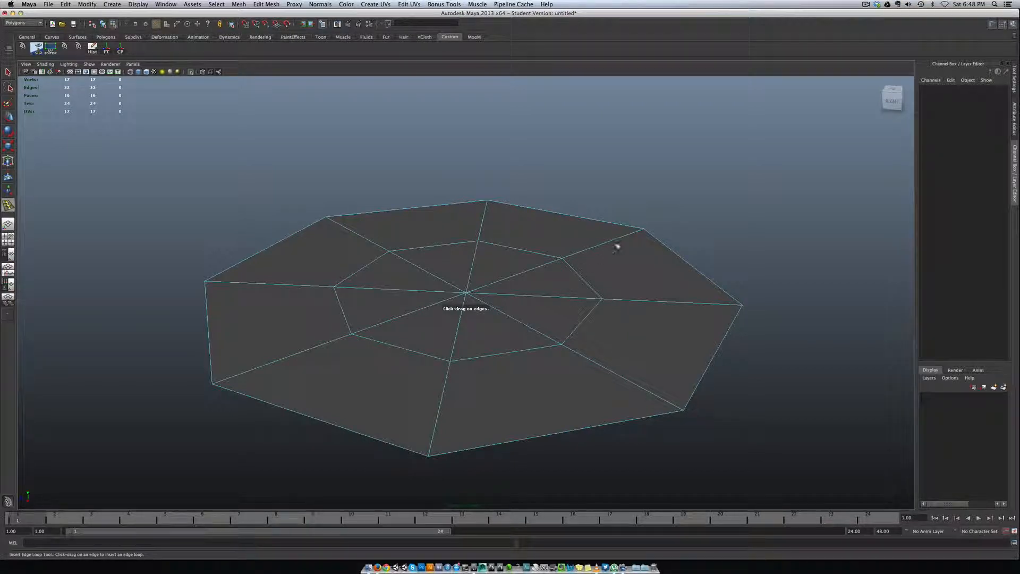
mouse_move(535, 269)
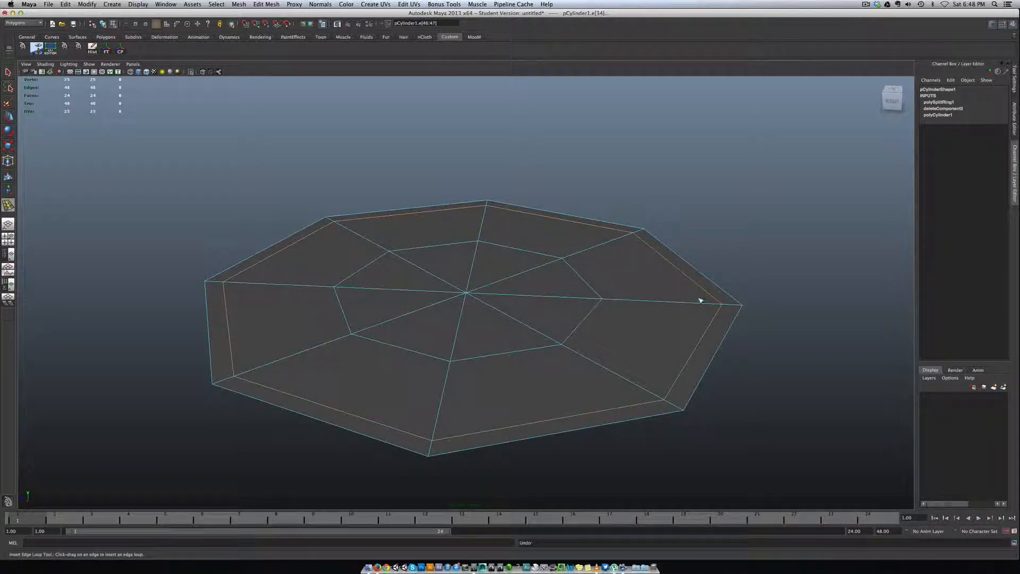
mouse_move(407, 325)
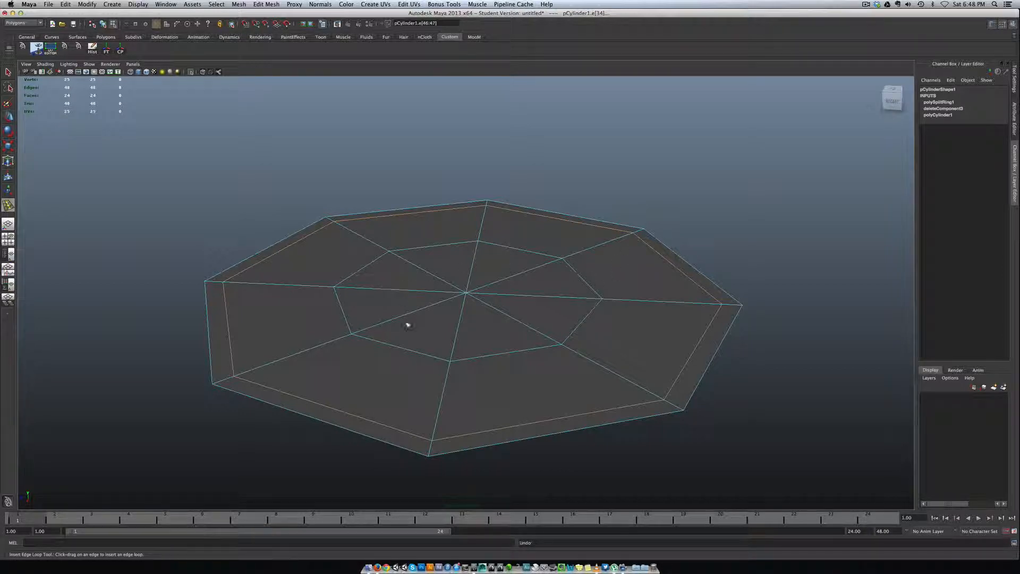
mouse_move(480, 253)
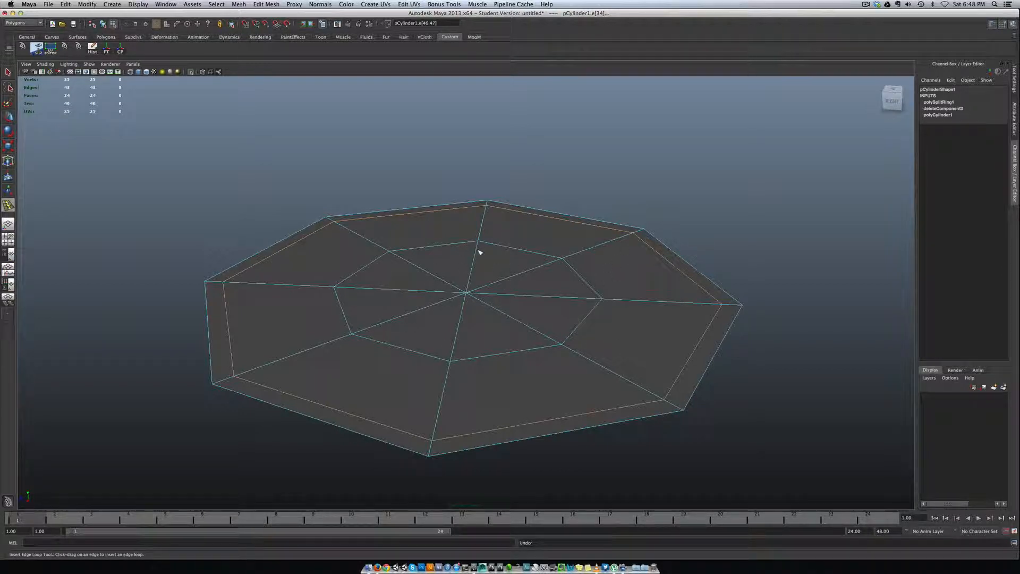
mouse_move(487, 266)
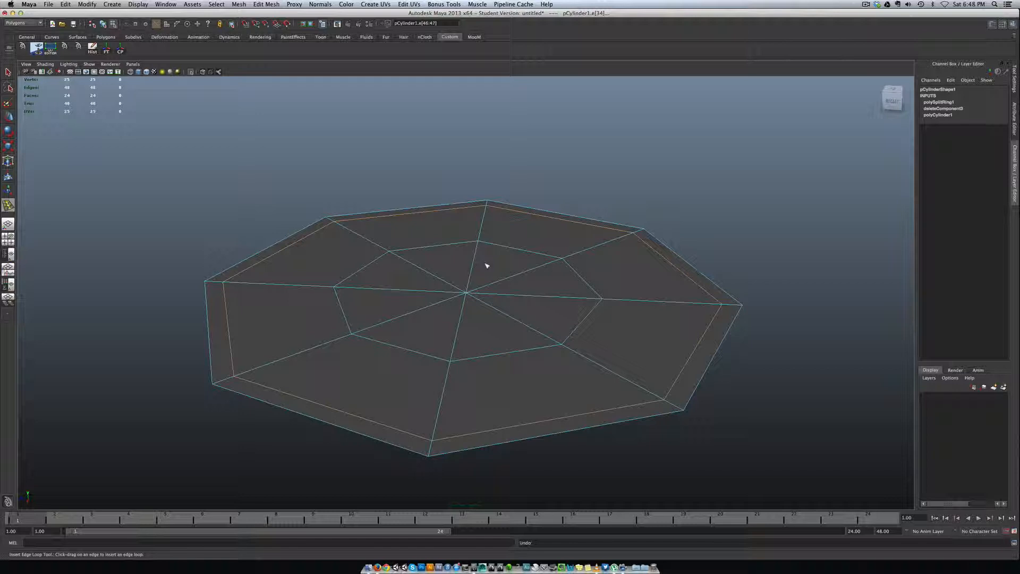
right_click(485, 266)
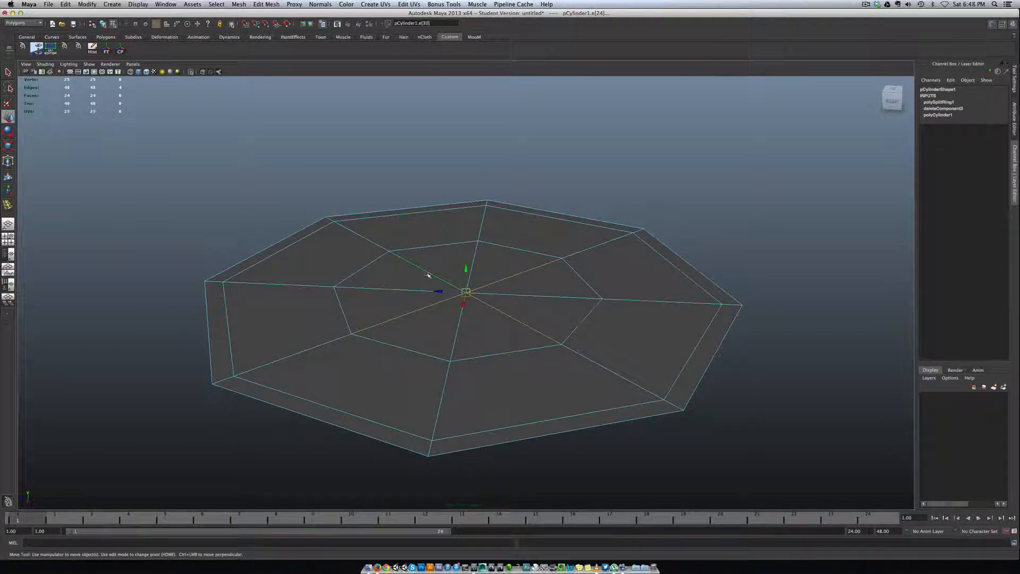
Step: Delete the centre spoke edges, leaving one octagonal face, and switch to face selection
right_click(426, 274)
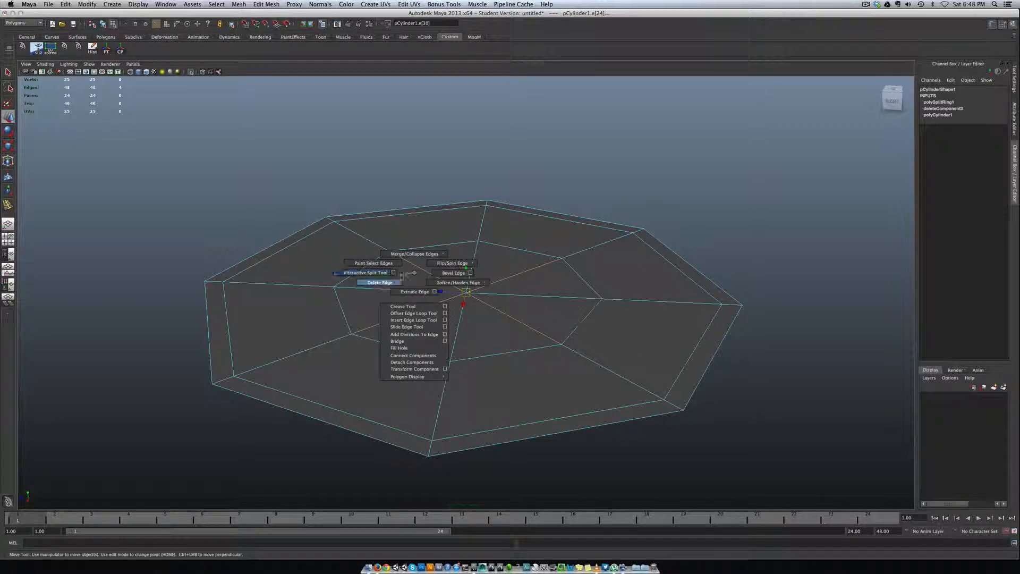
click(380, 283)
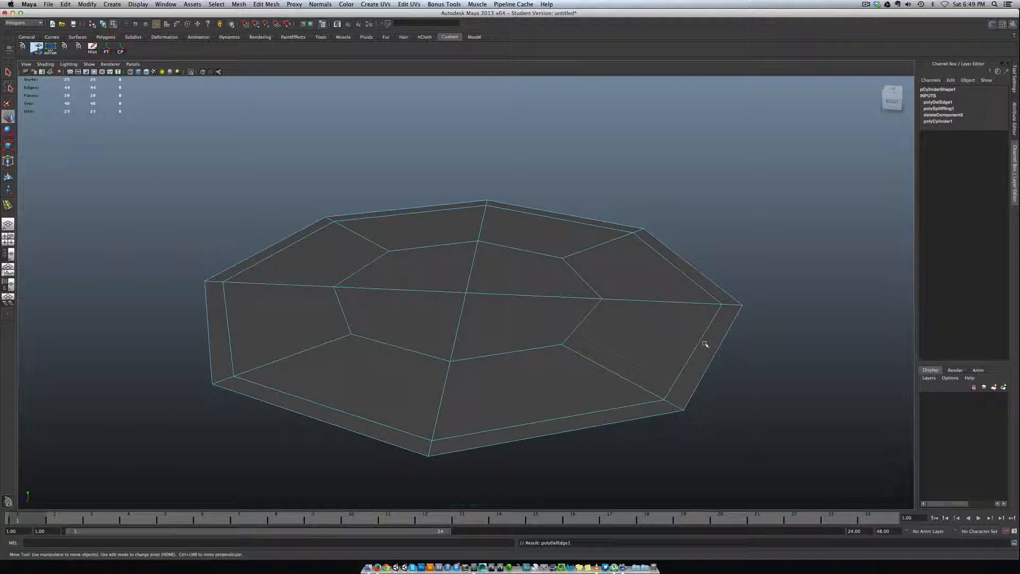
click(720, 297)
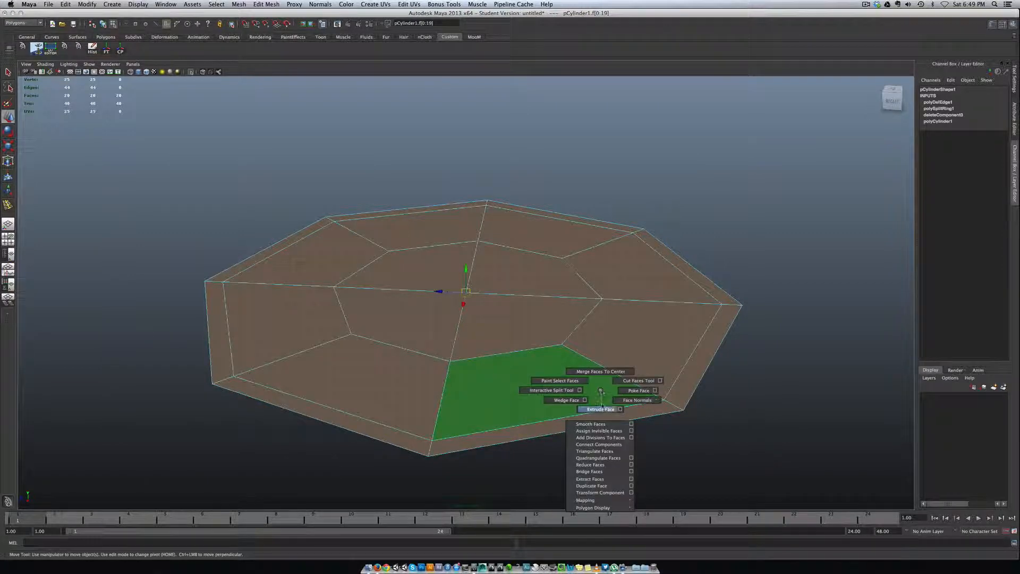
Step: Extrude the cap's outer ring of faces upward into a raised rim, then return to Object Mode
click(599, 408)
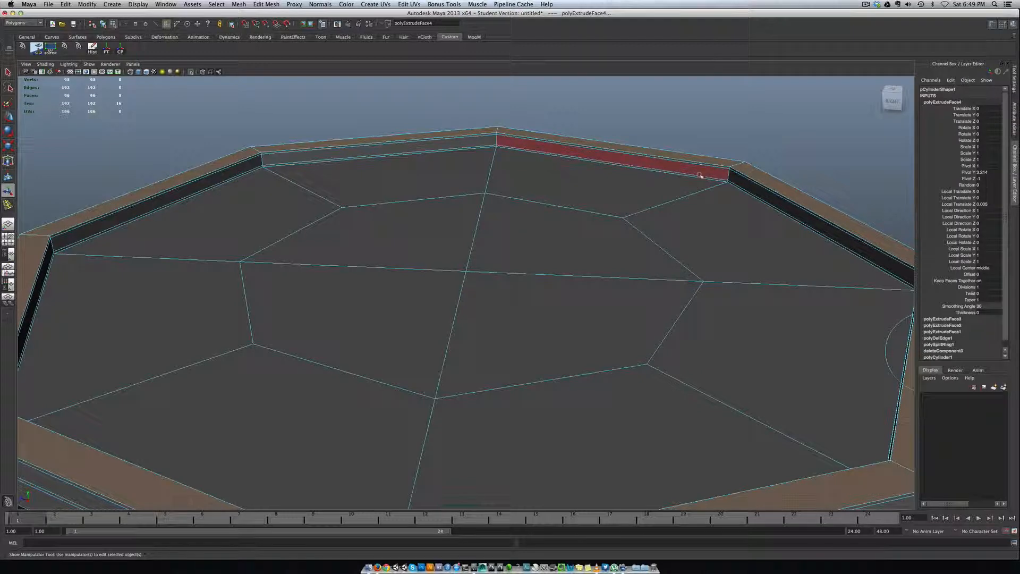
right_click(680, 181)
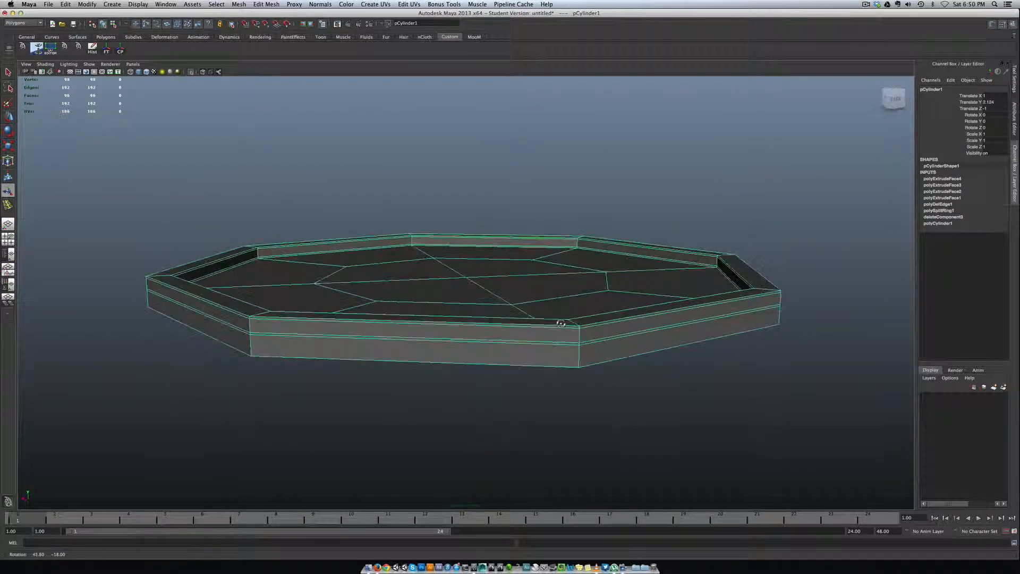
Step: Insert support edge loops along the cap's sides and show it in smooth preview
drag(561, 323, 604, 345)
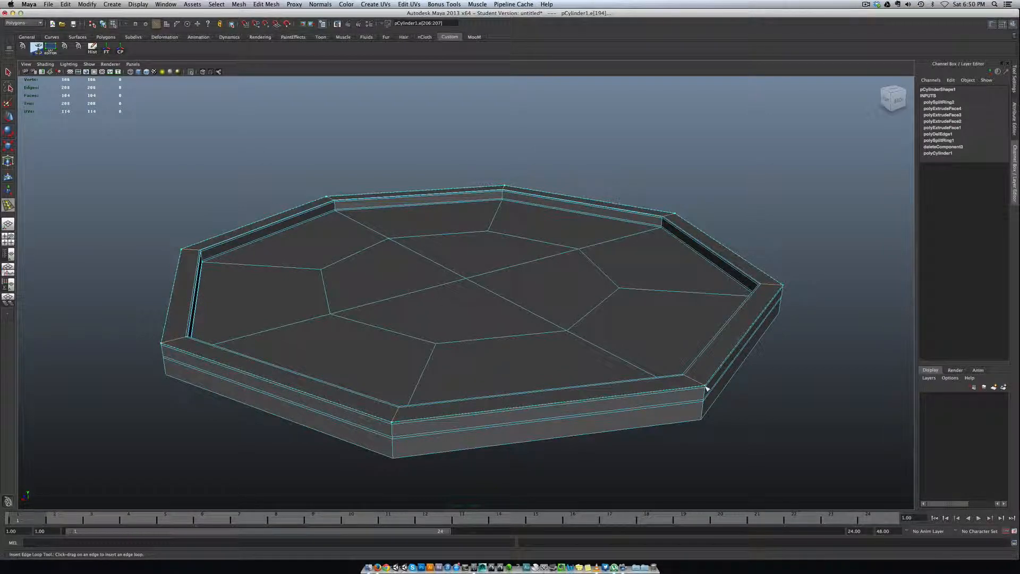
drag(706, 390, 705, 390)
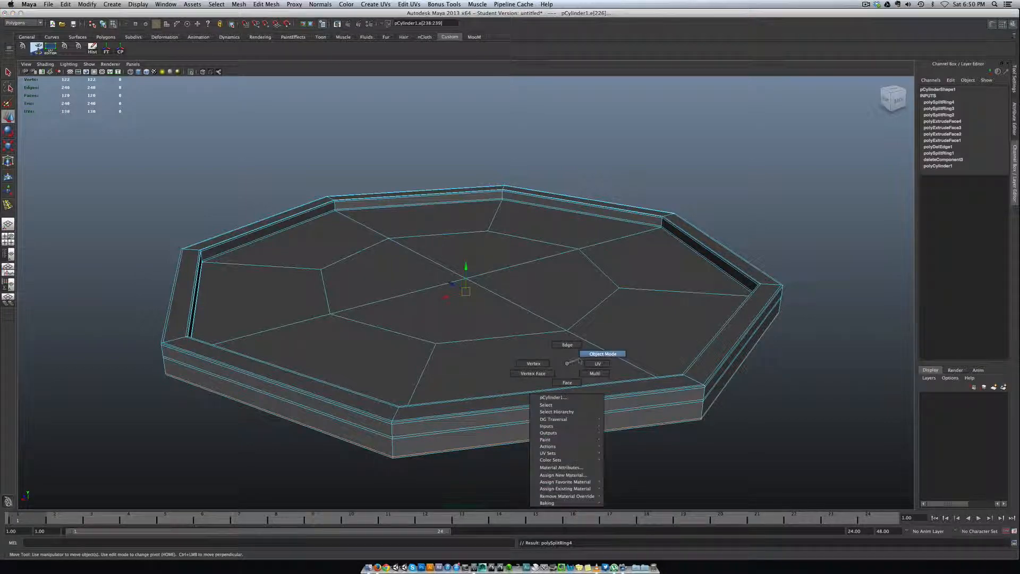
click(602, 353)
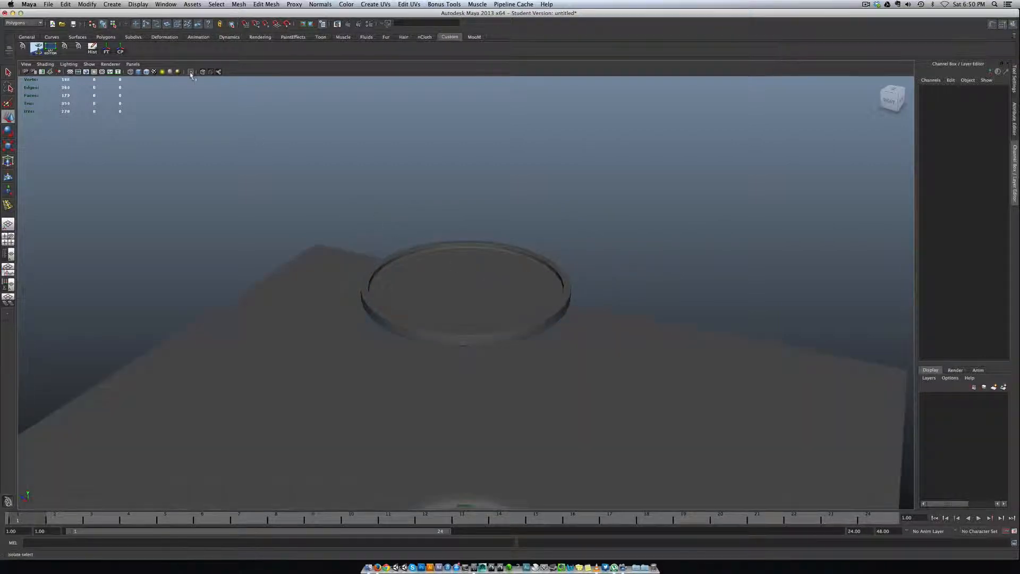
Step: Exit isolate select and lower the cap into the street's sewer hole until nearly flush
click(465, 289)
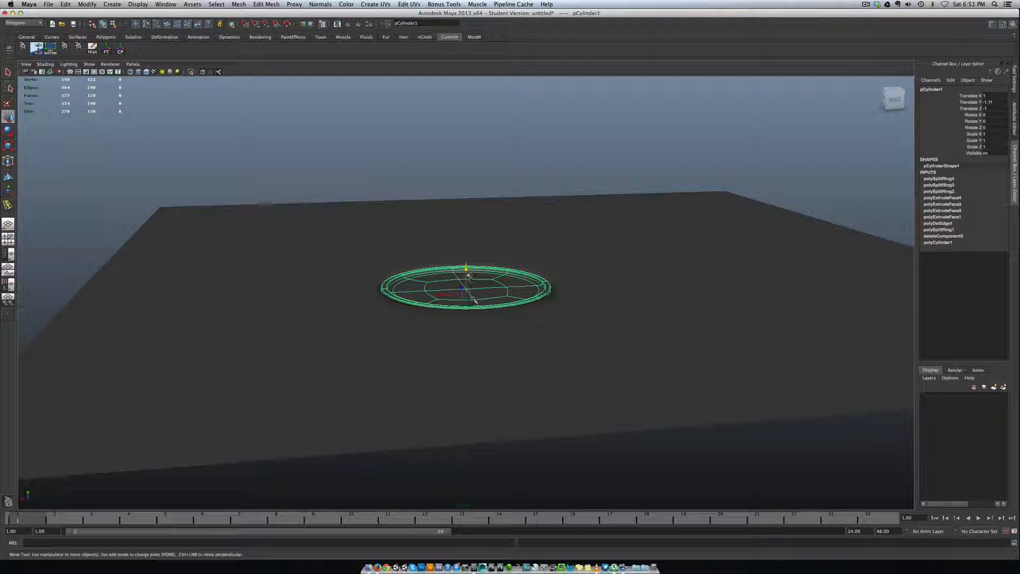
drag(468, 269, 468, 276)
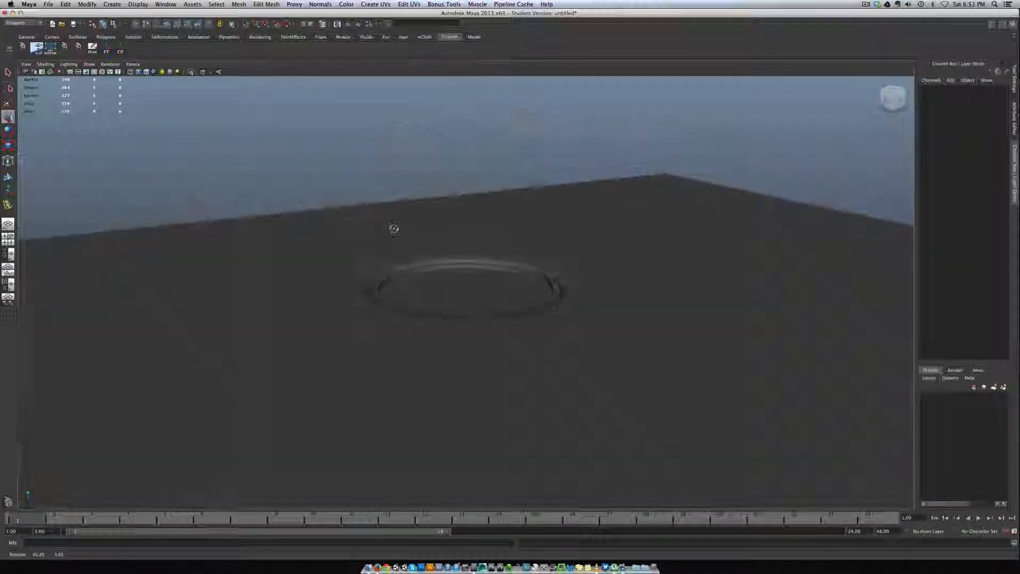
click(463, 289)
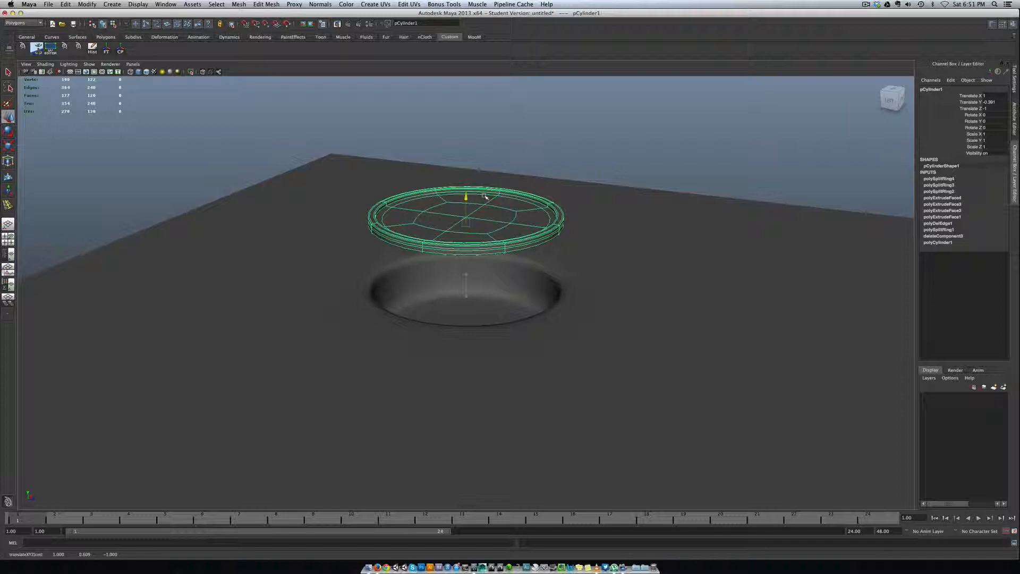
drag(465, 196, 466, 270)
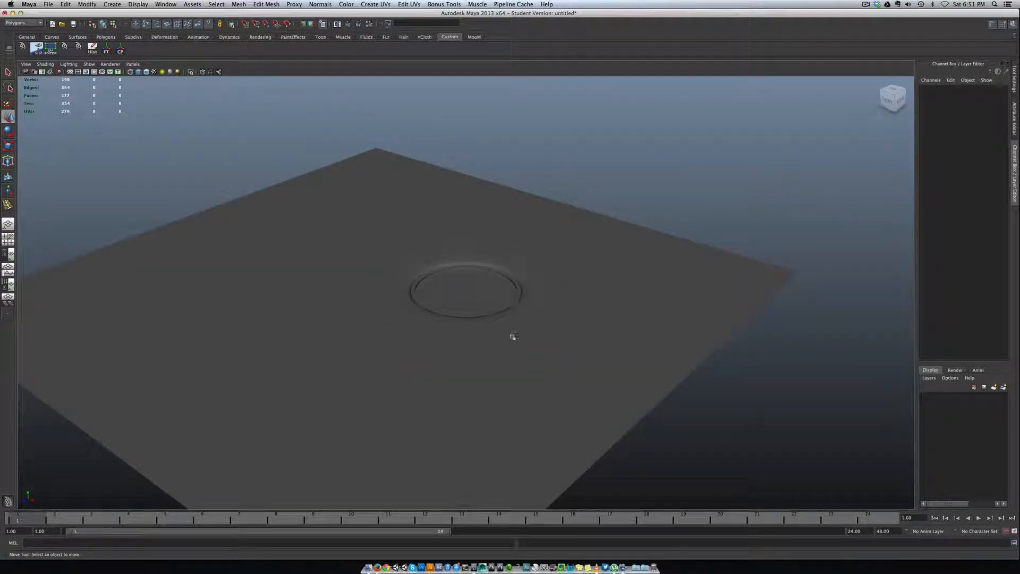
drag(515, 337, 540, 316)
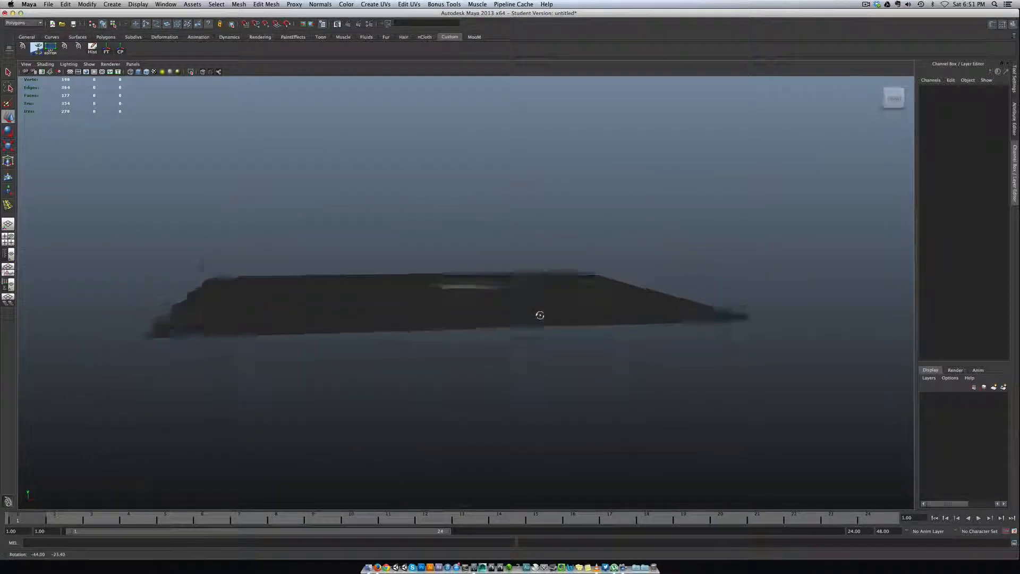